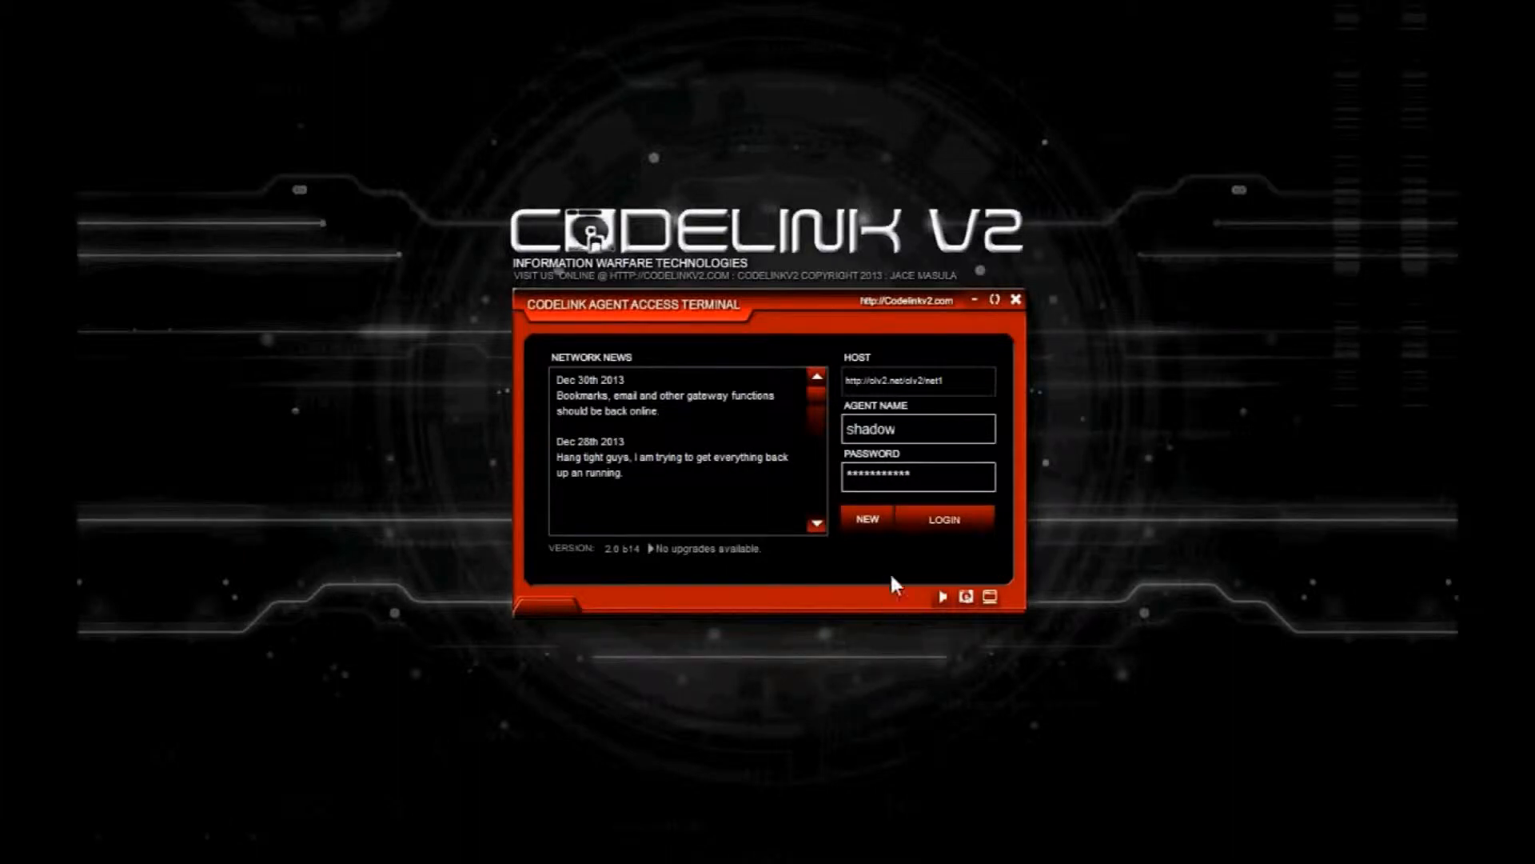
# - Log into the Codelink V2 agent access terminal
pyautogui.click(944, 519)
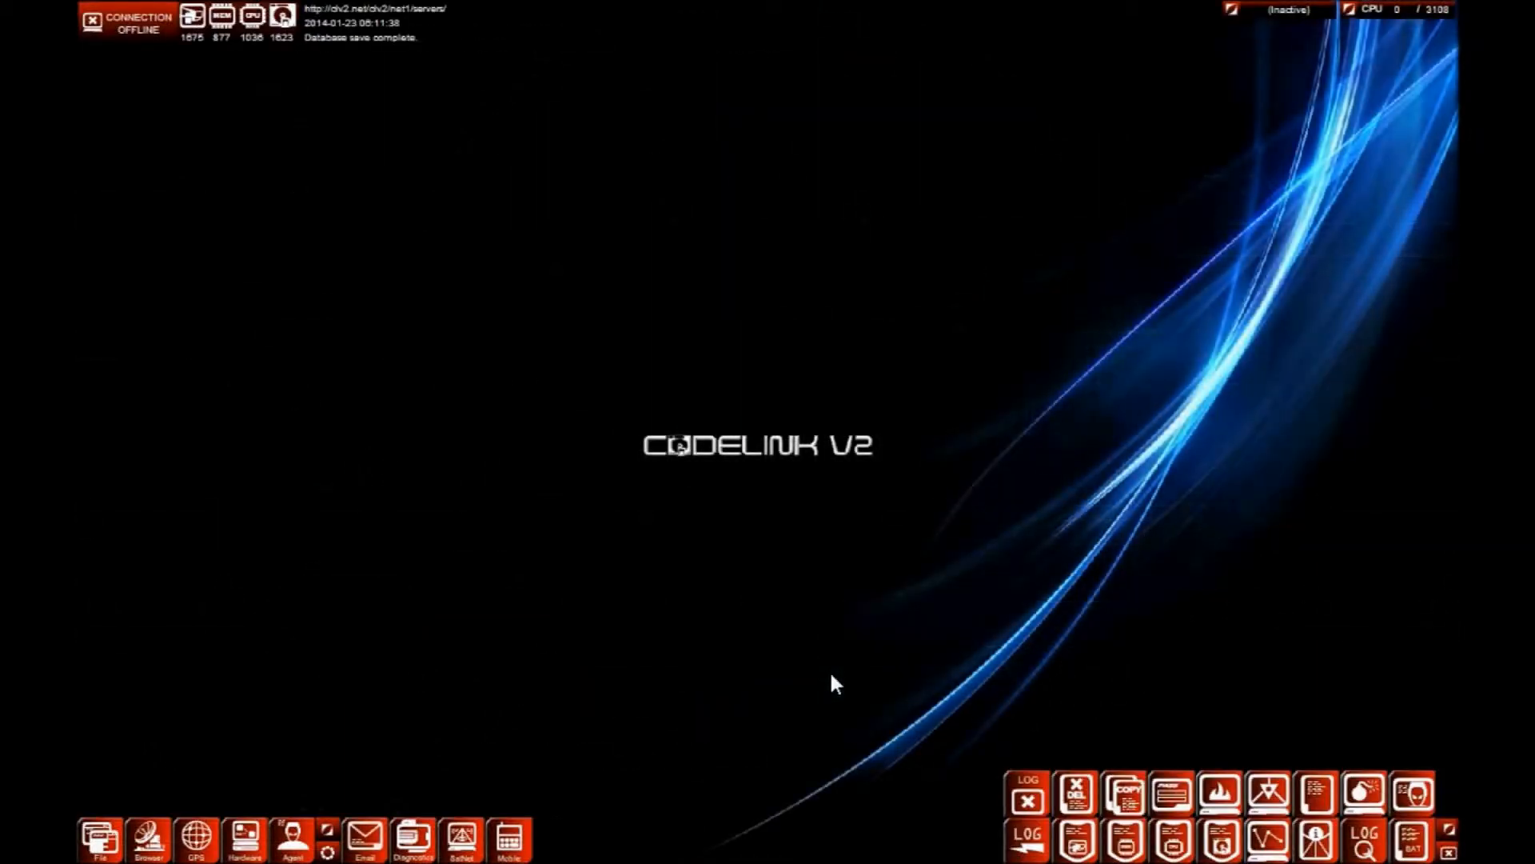
# - Open Email and Diagnostics, then run the batch.s script to launch the tool windows
pyautogui.click(366, 835)
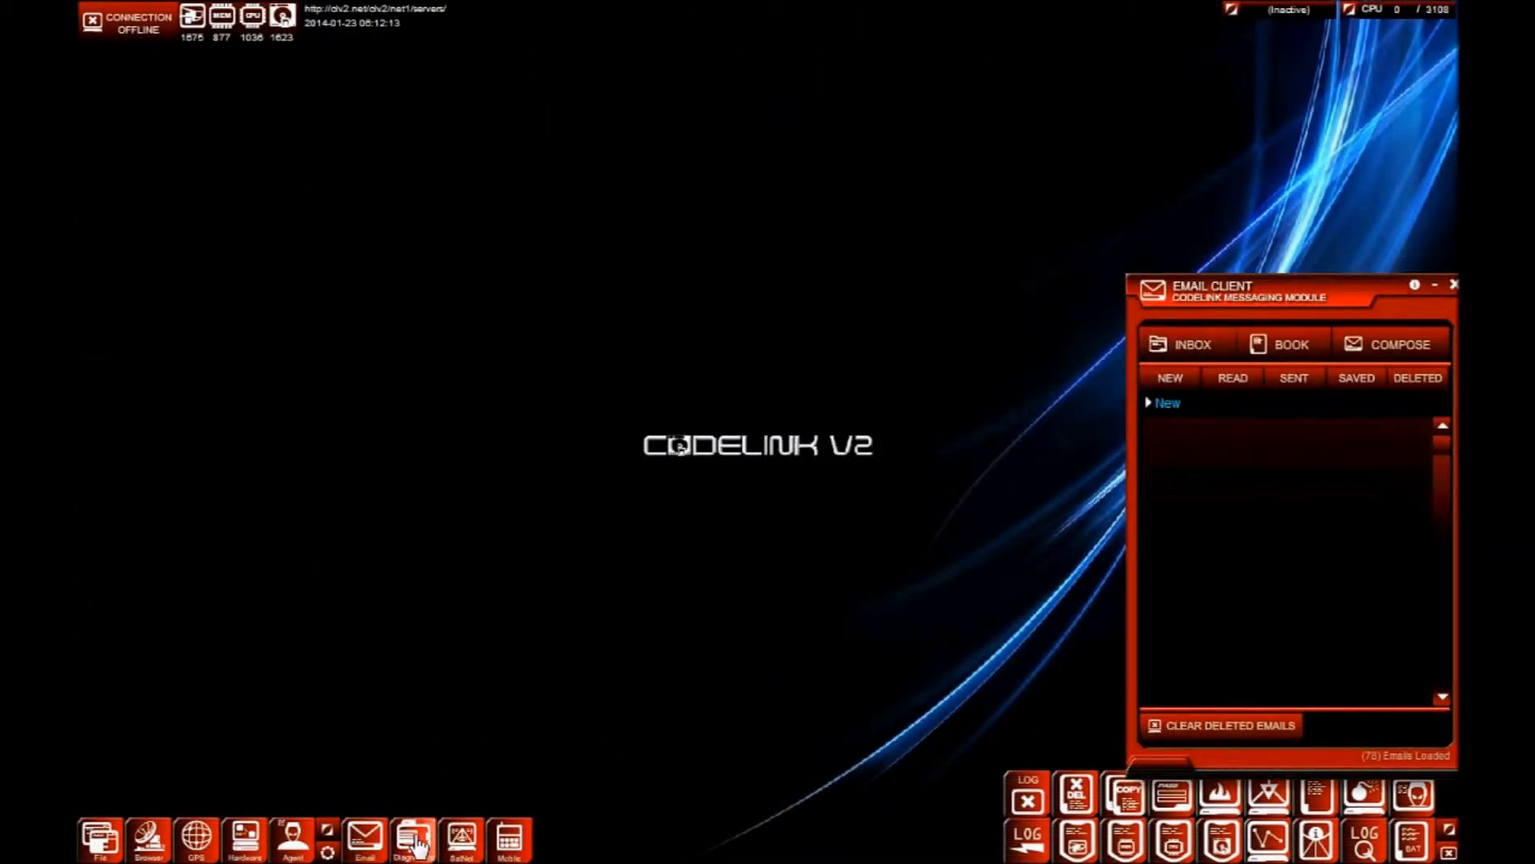
pyautogui.click(409, 838)
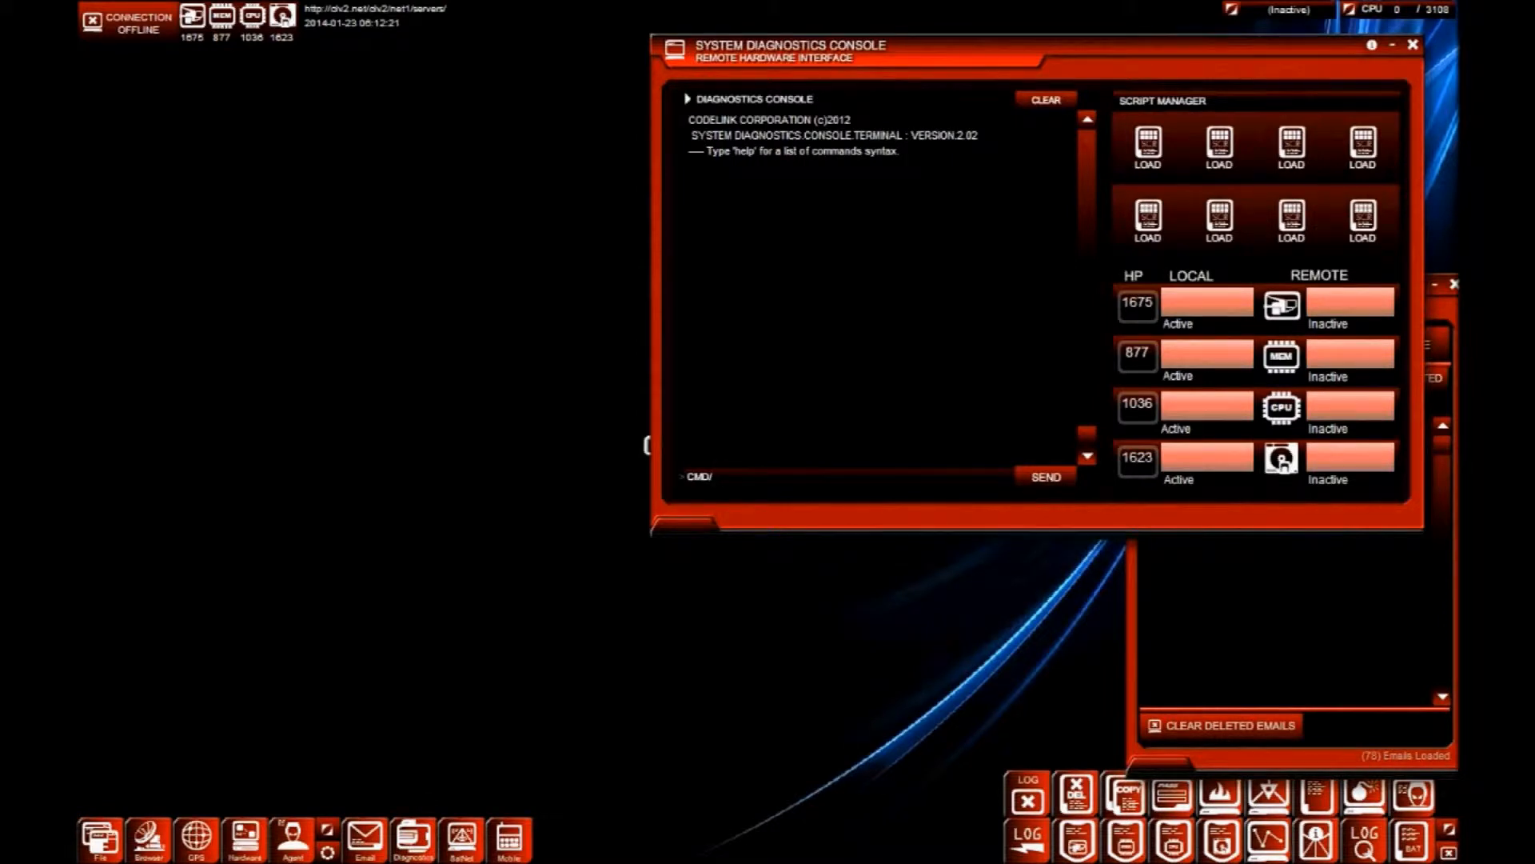
pyautogui.write('batch')
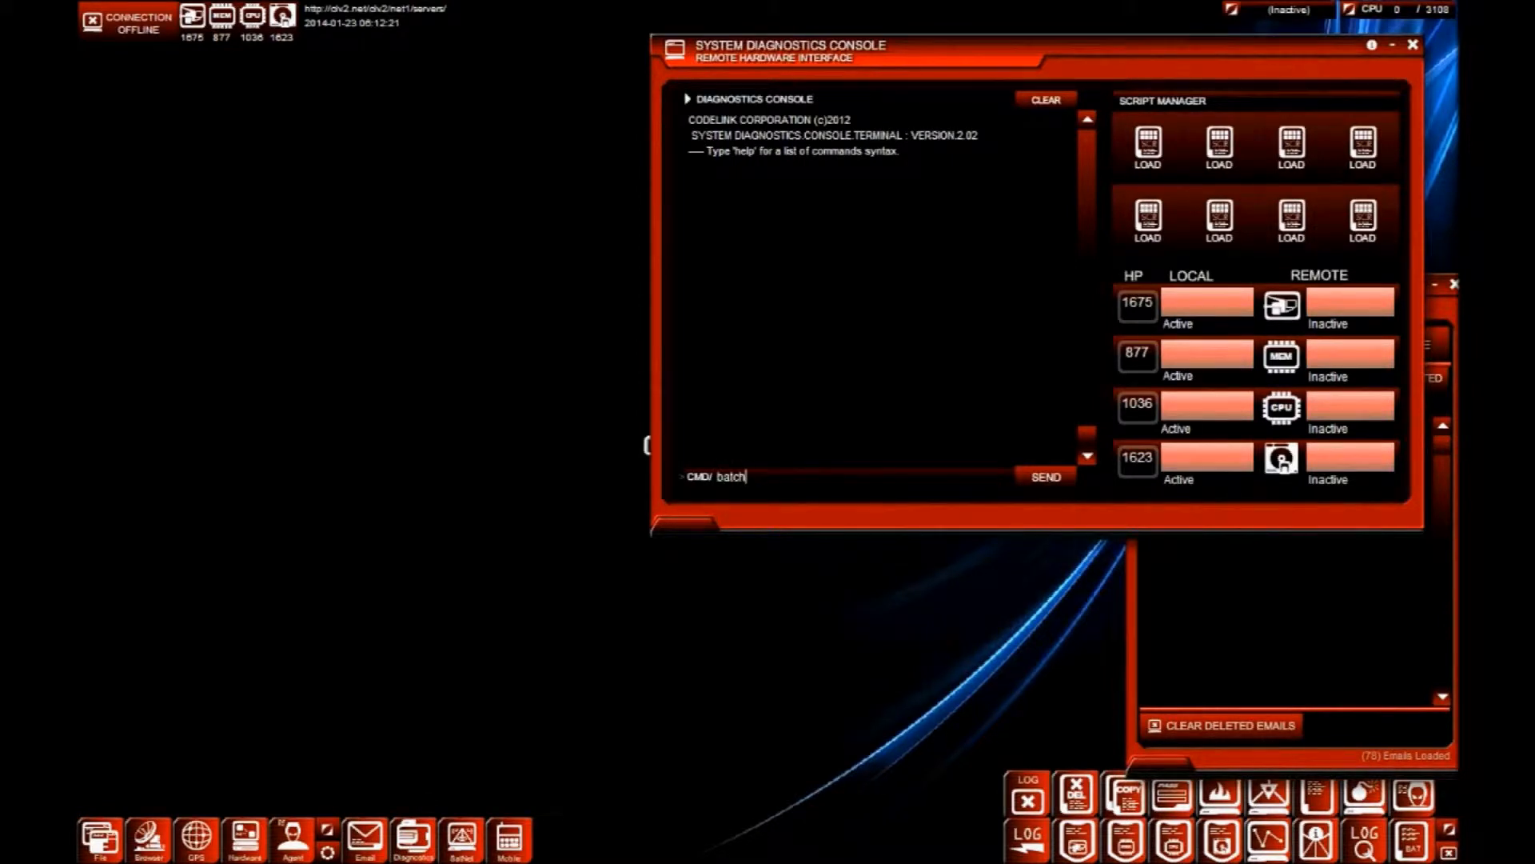
pyautogui.write('.s')
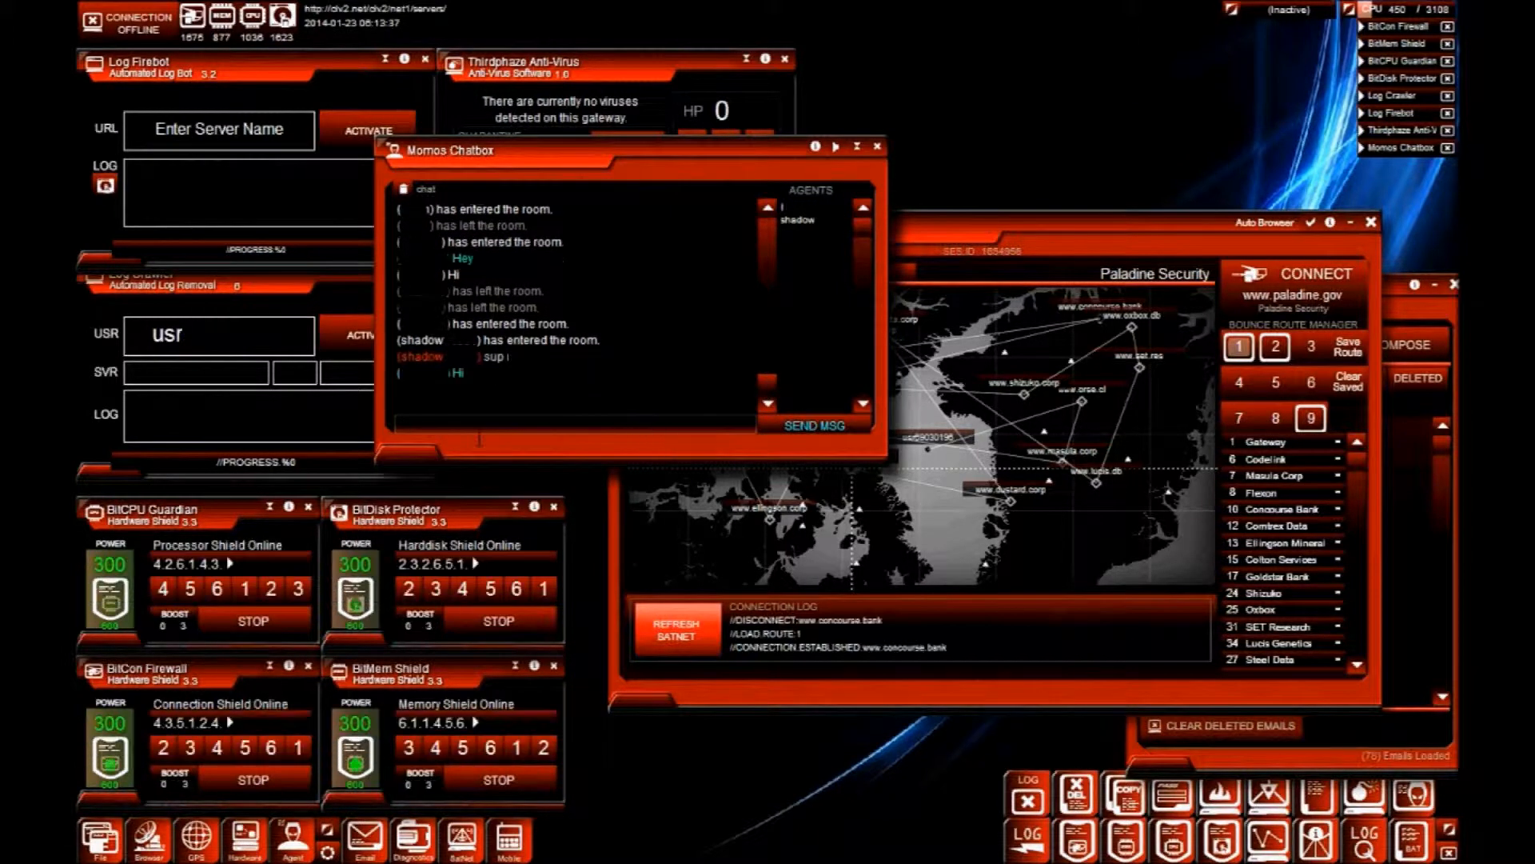
pyautogui.moveTo(484, 451)
pyautogui.write("I'm recording for a game review that I'm doing.")
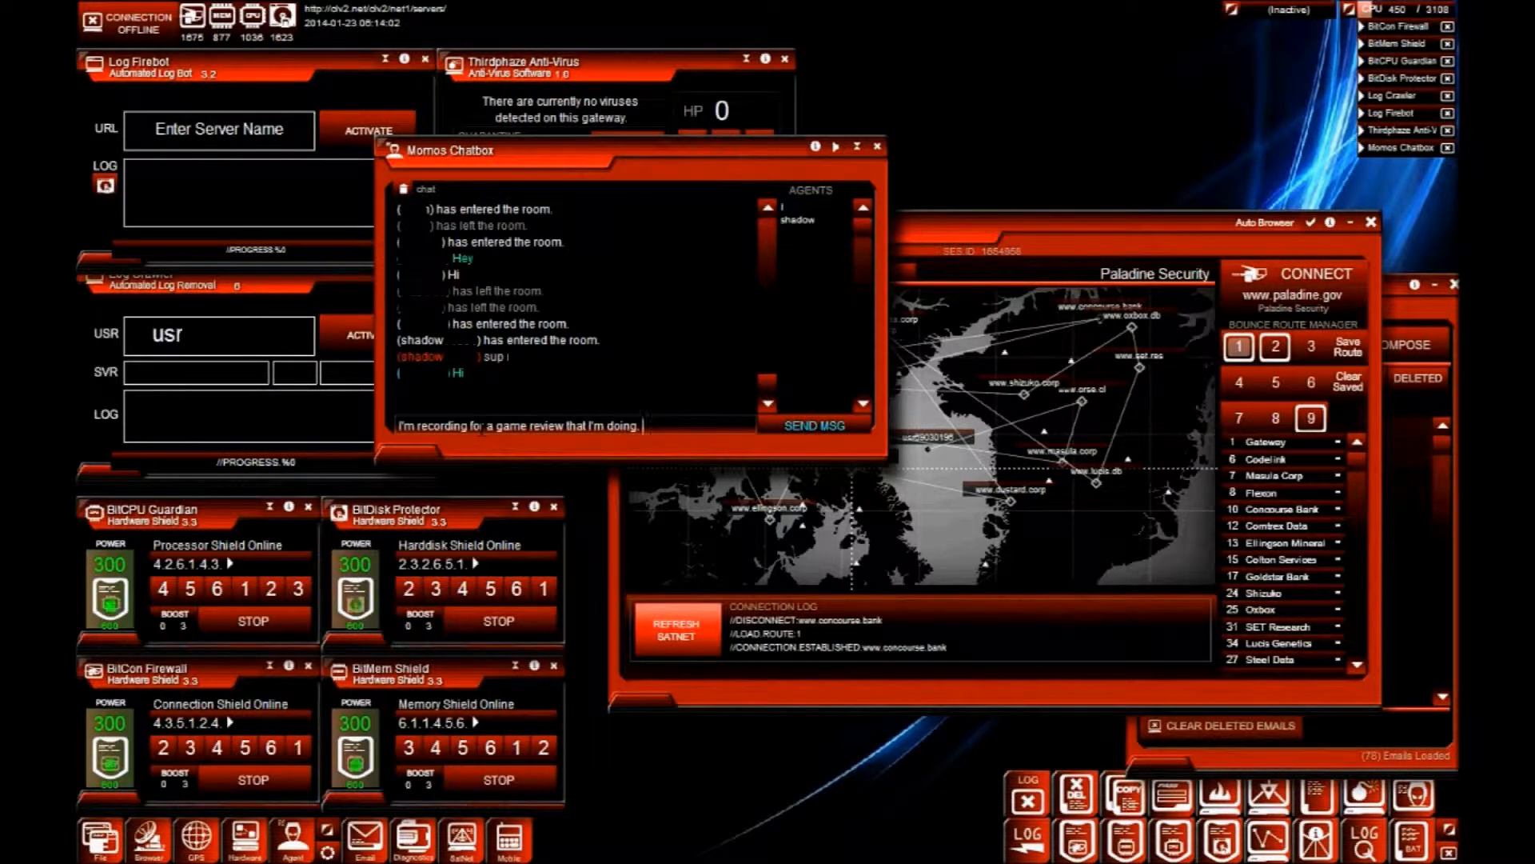
# - Post 'So say hi' and 'I will cover you' in the Momos Chatbox
pyautogui.write('So sa')
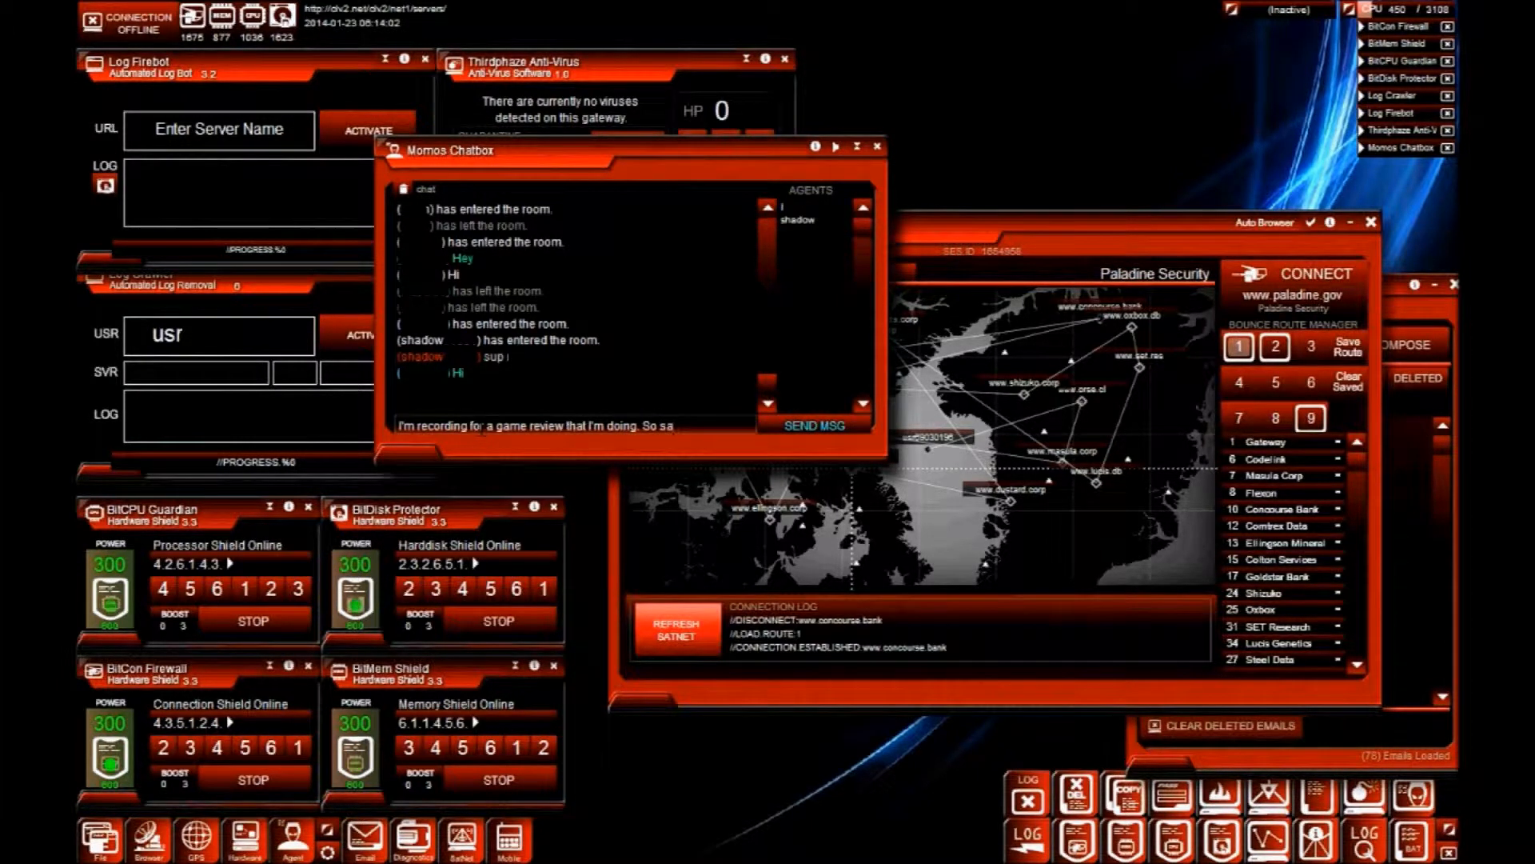
pyautogui.write('y hi to everyone. (')
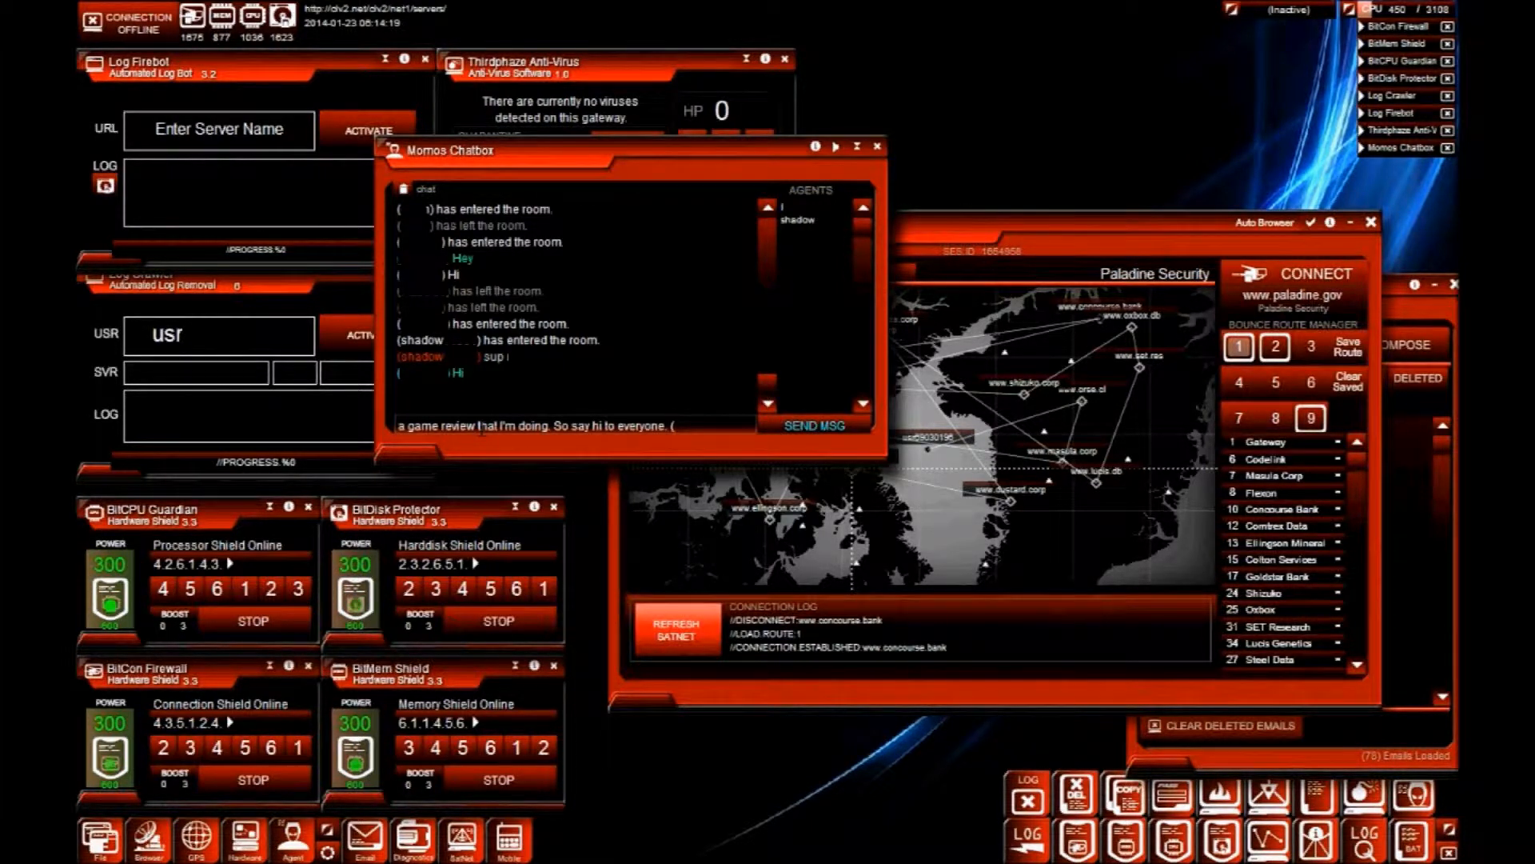
pyautogui.write('I will')
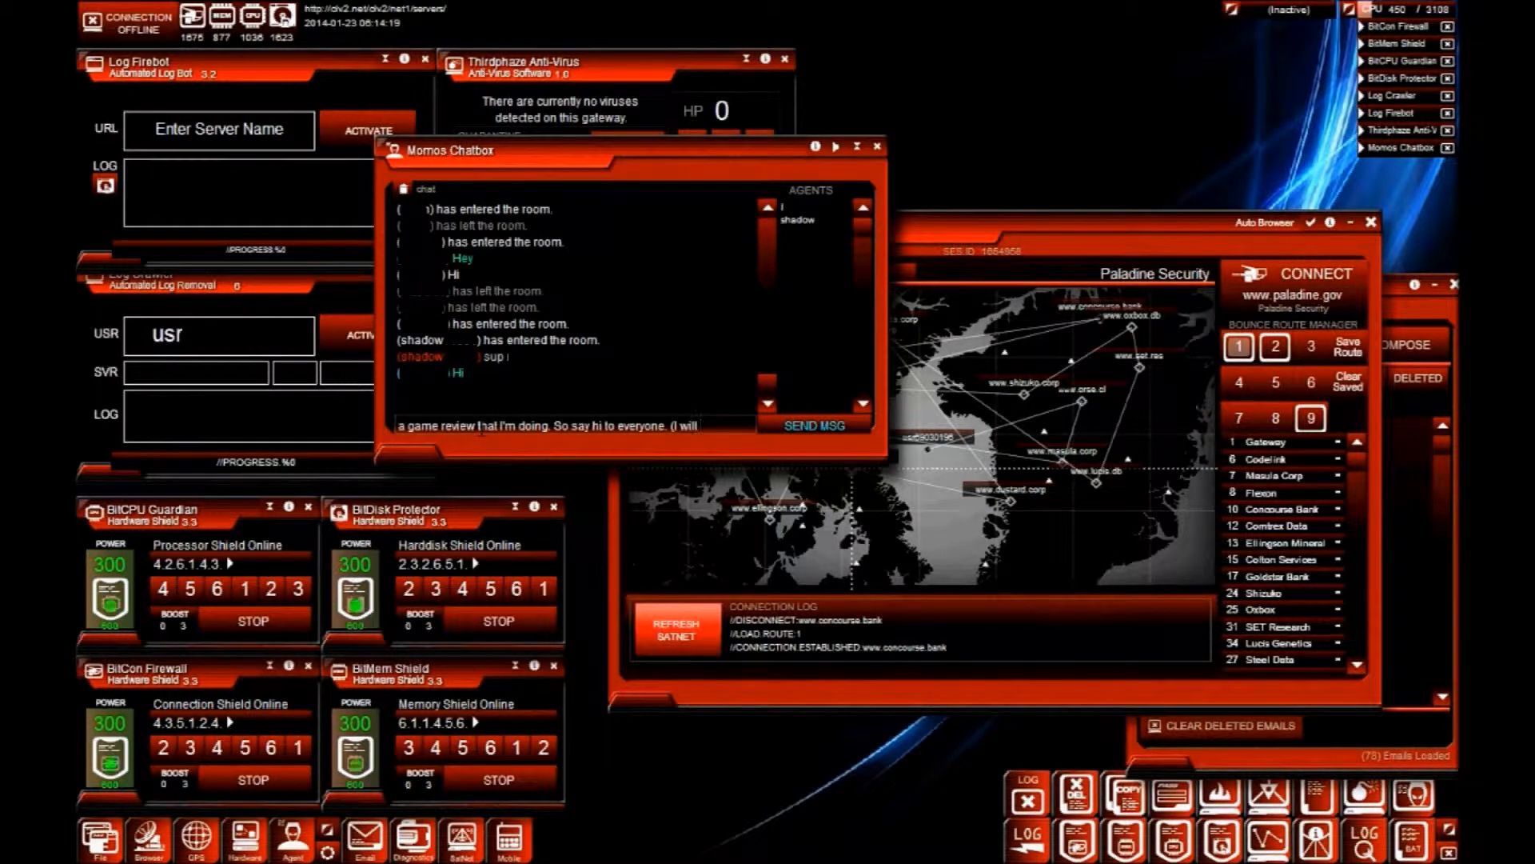
pyautogui.write('cover you')
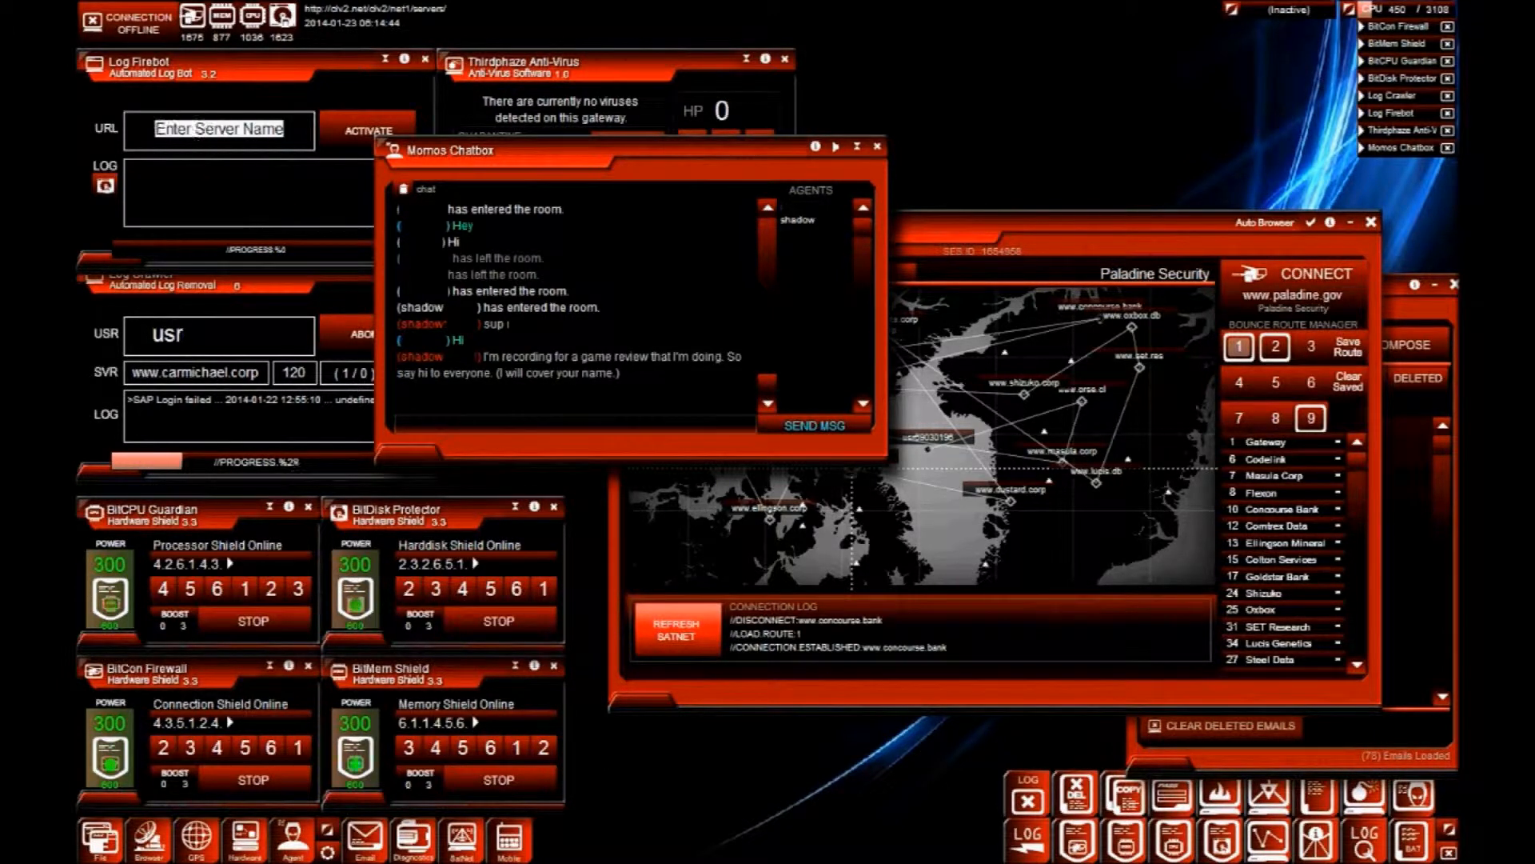
pyautogui.write('www.orse.cl')
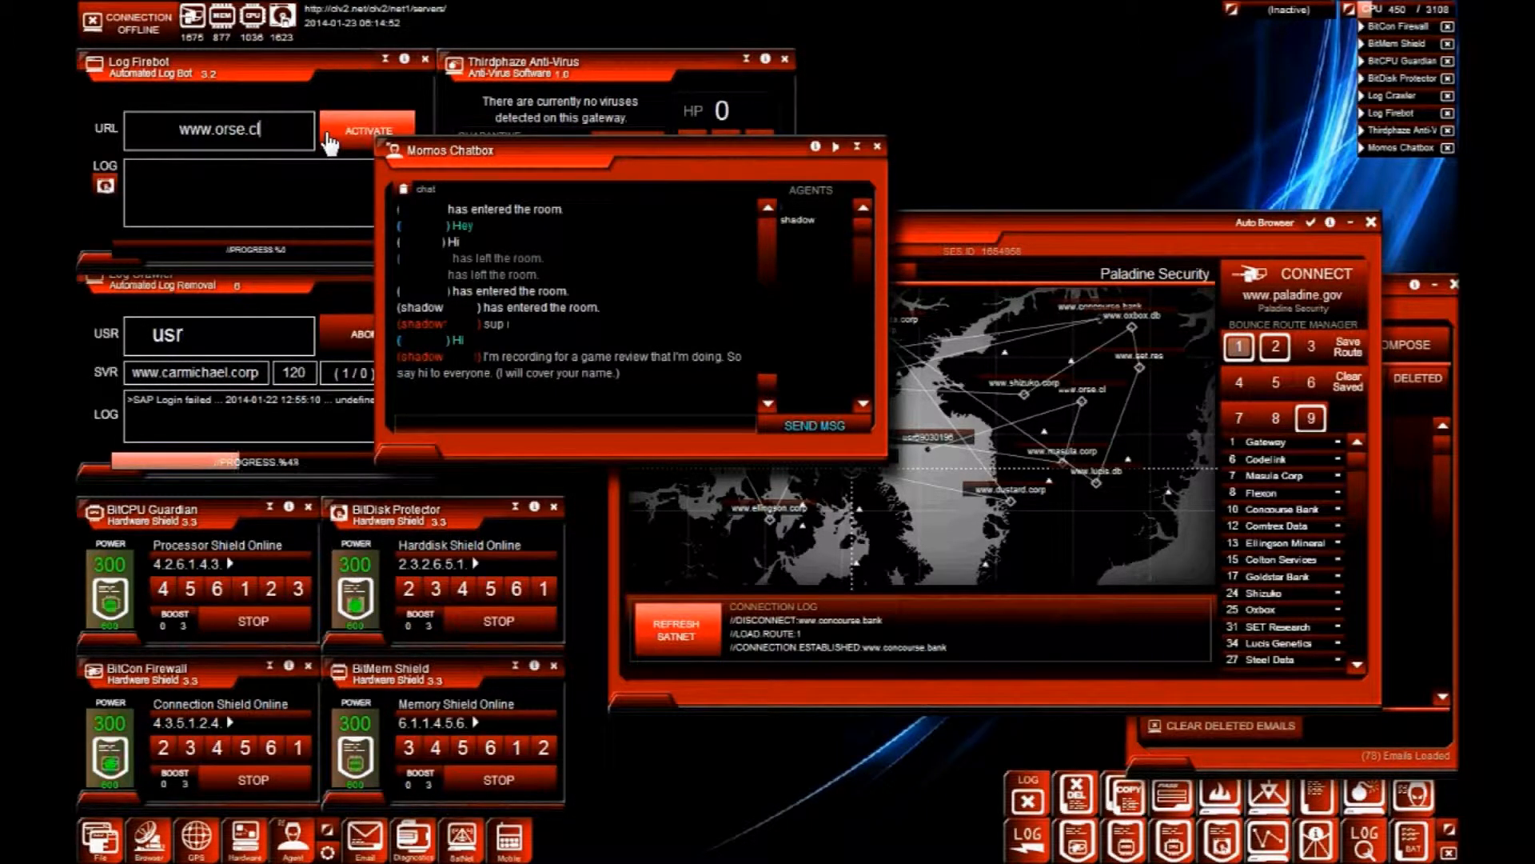
pyautogui.click(368, 128)
pyautogui.write('lol alright l')
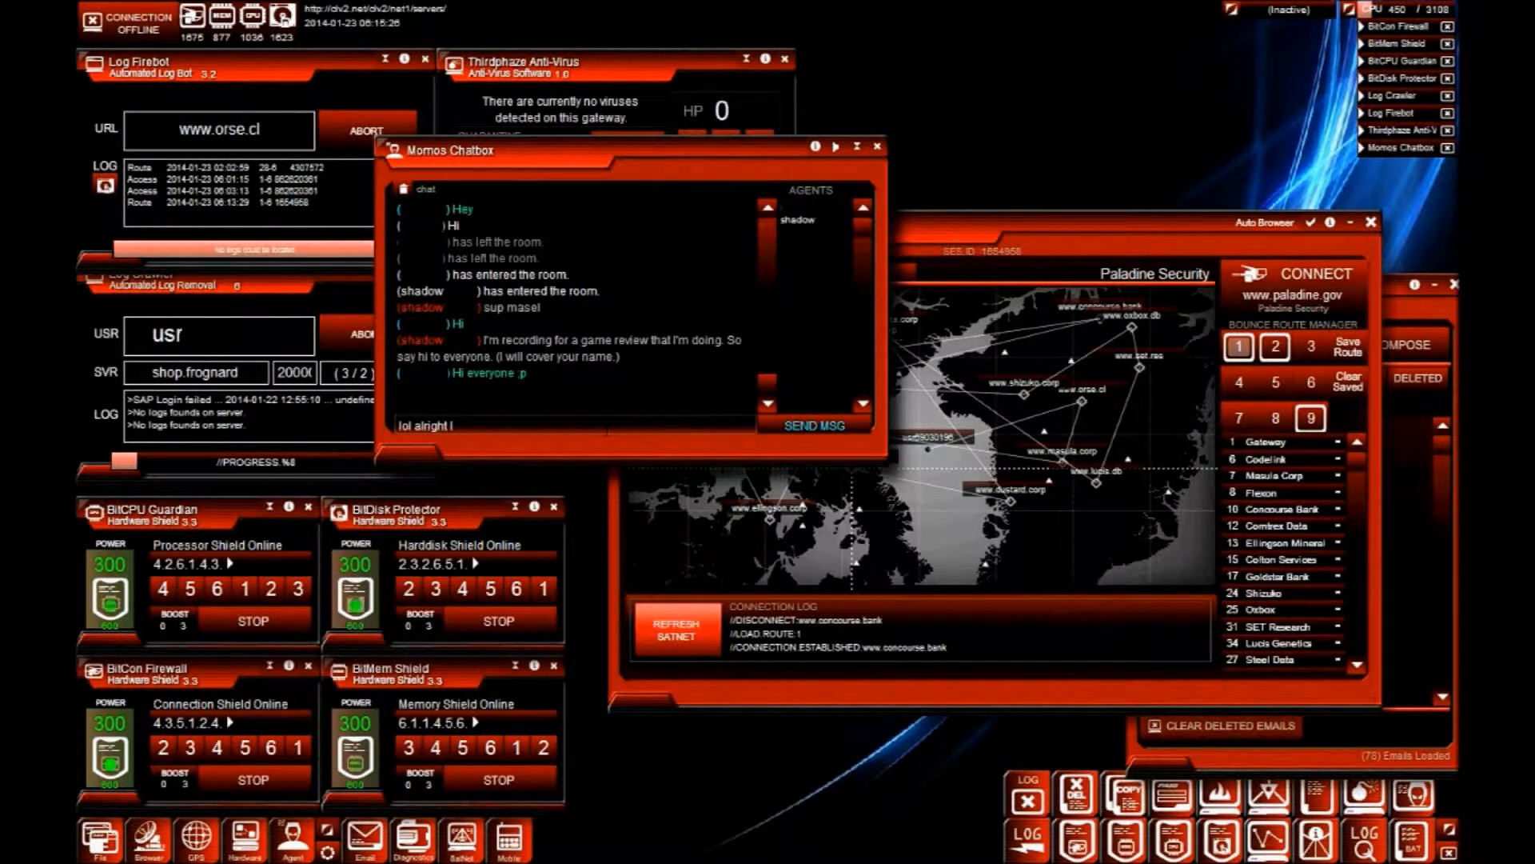
# - Send a chat message saying you'll do some missions and come back
pyautogui.write('ma do')
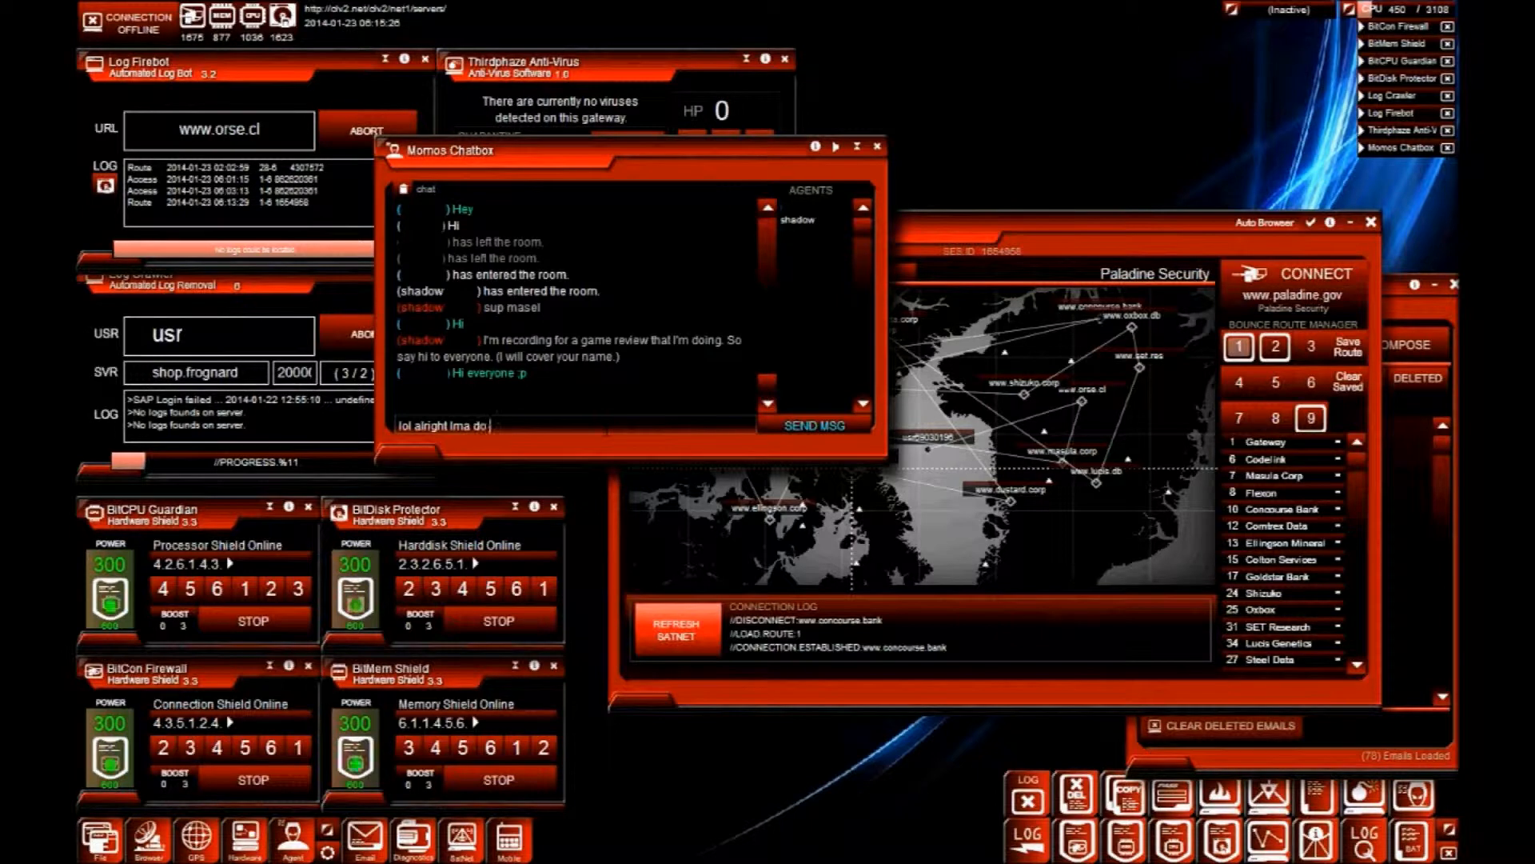
pyautogui.write('some missions and show how everything works and then ill b')
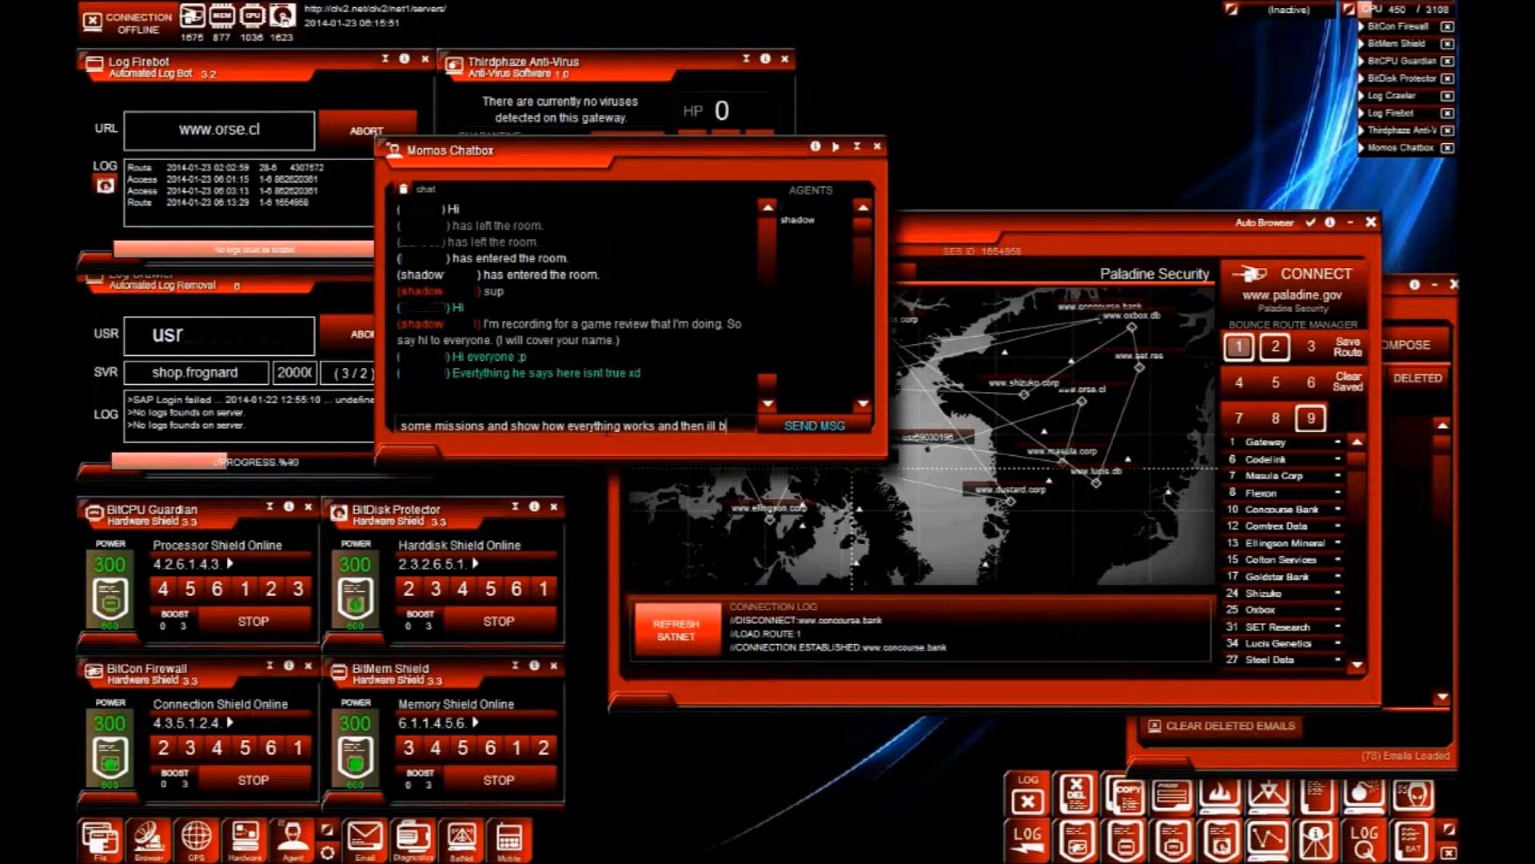
pyautogui.click(813, 424)
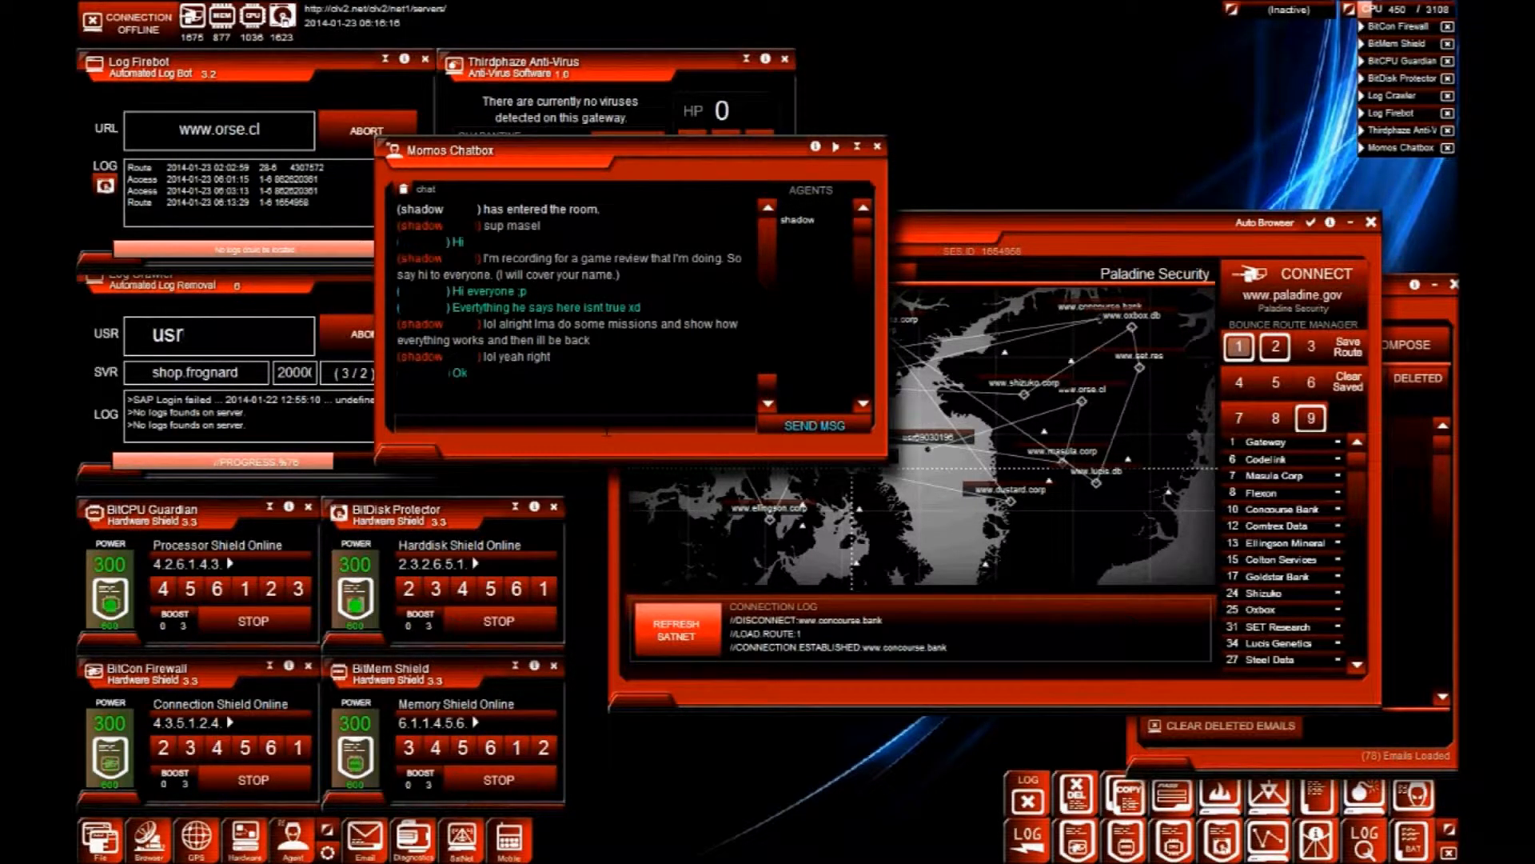
pyautogui.moveTo(1157, 207)
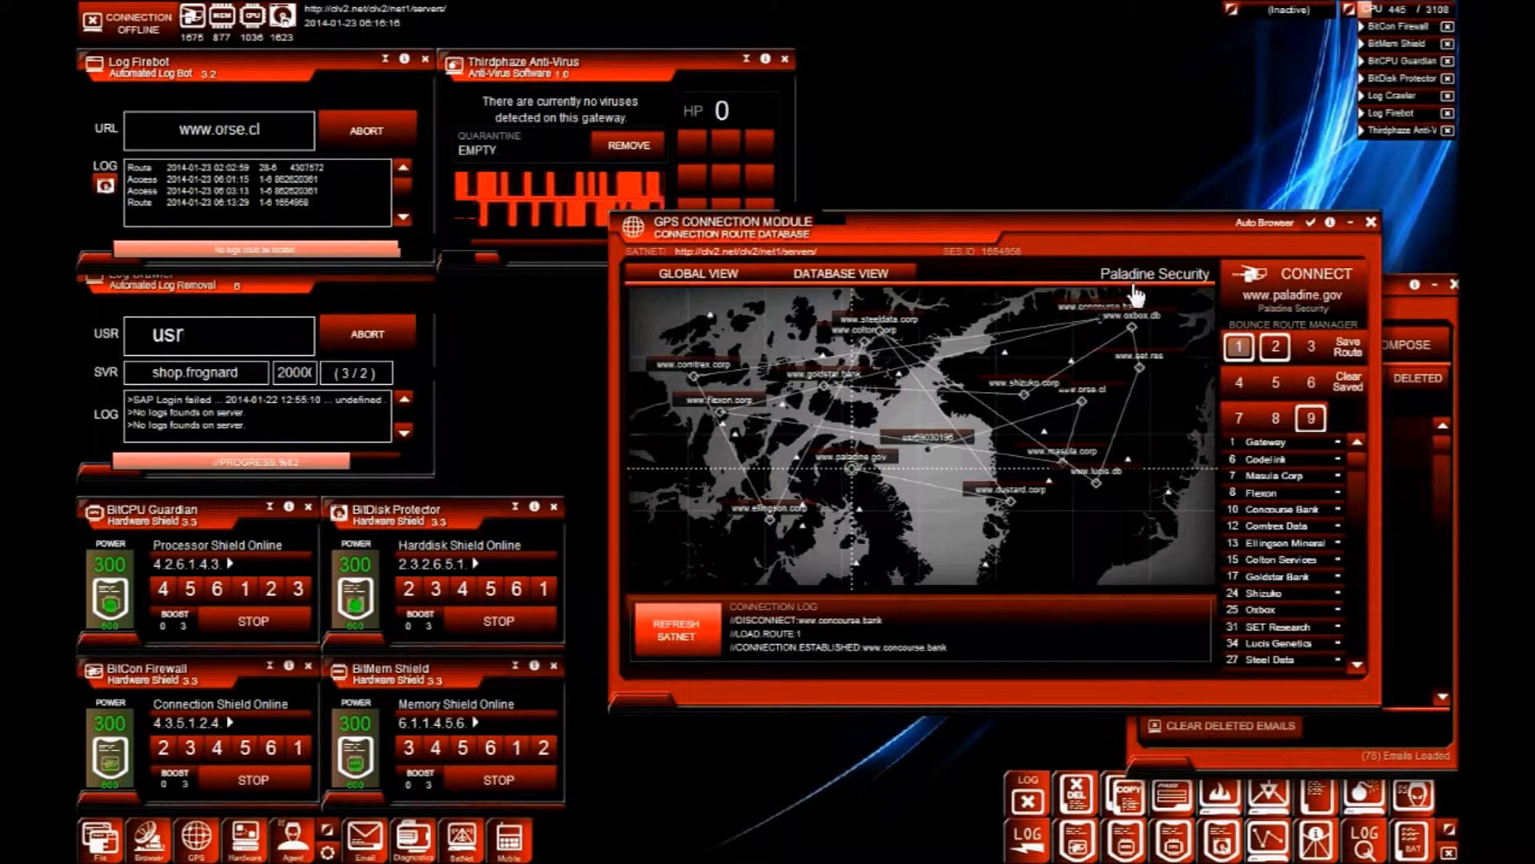
# - Open the Agent Profile Module showing level 16 and 92 missions
pyautogui.click(288, 842)
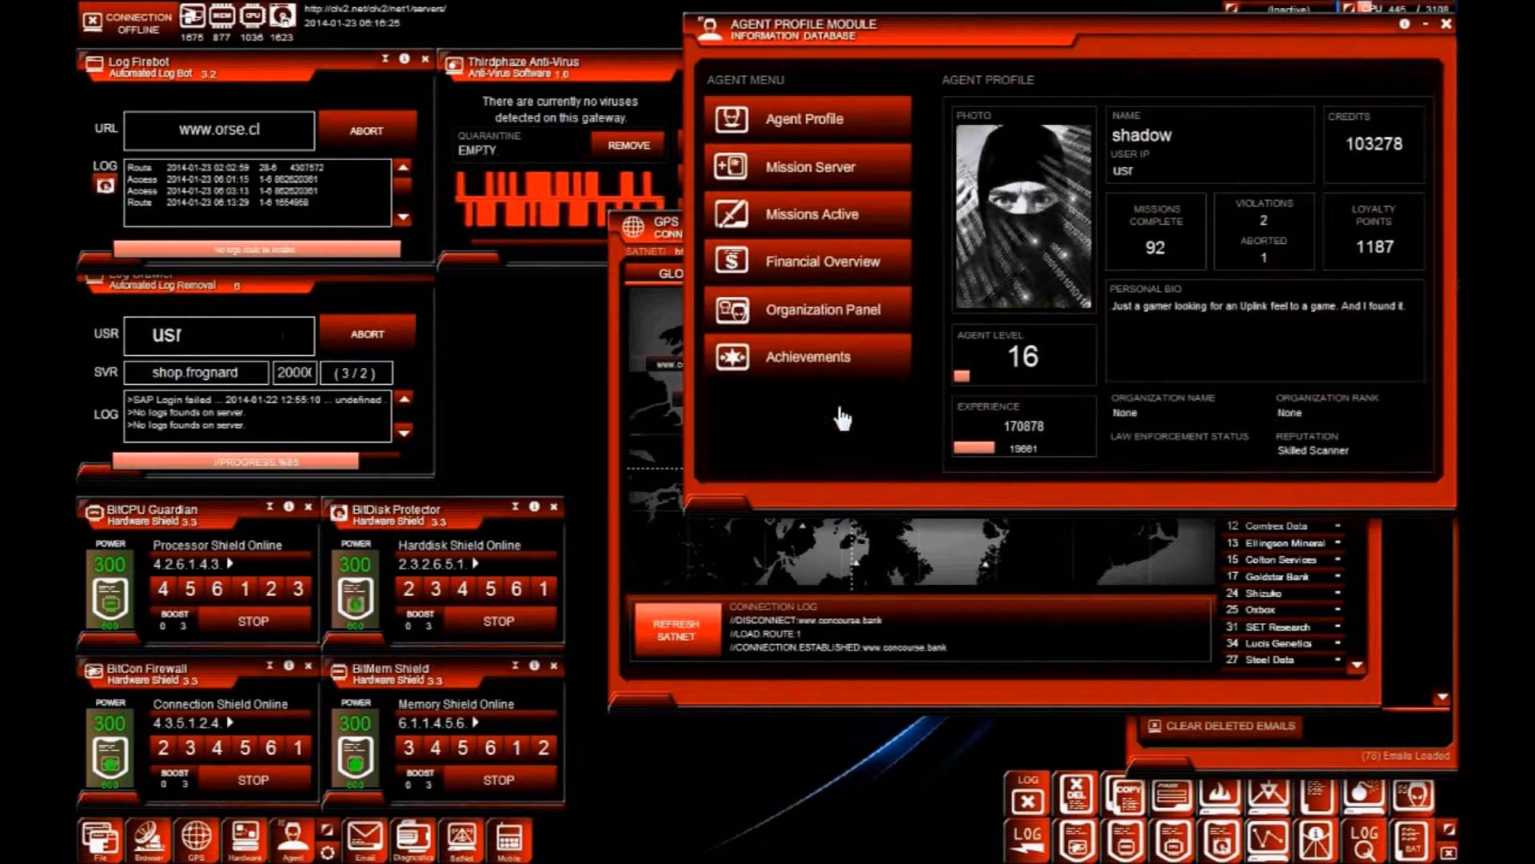
pyautogui.moveTo(849, 230)
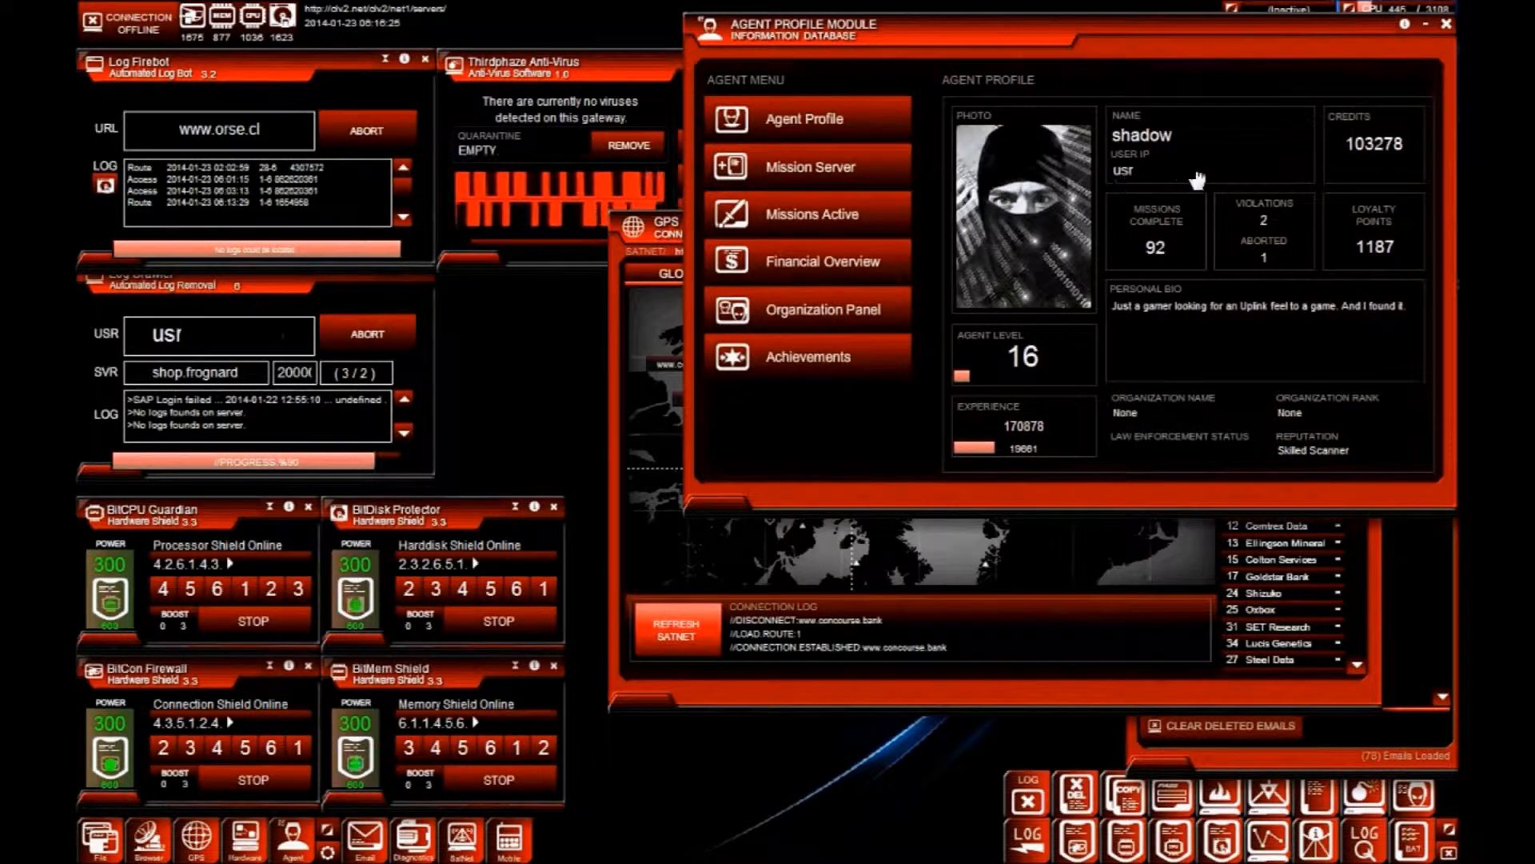
pyautogui.moveTo(1279, 150)
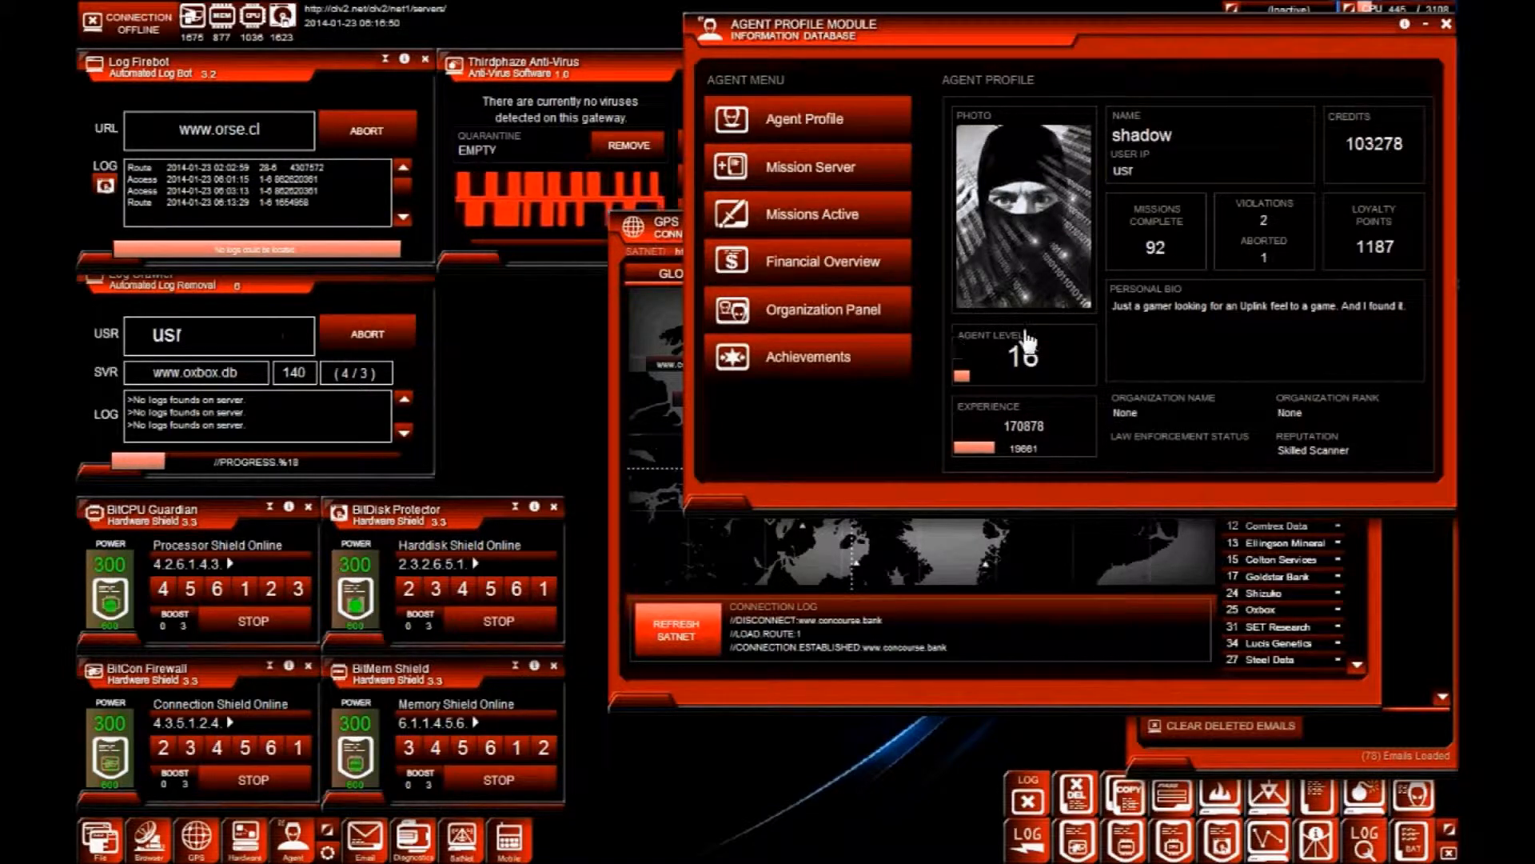
pyautogui.click(806, 165)
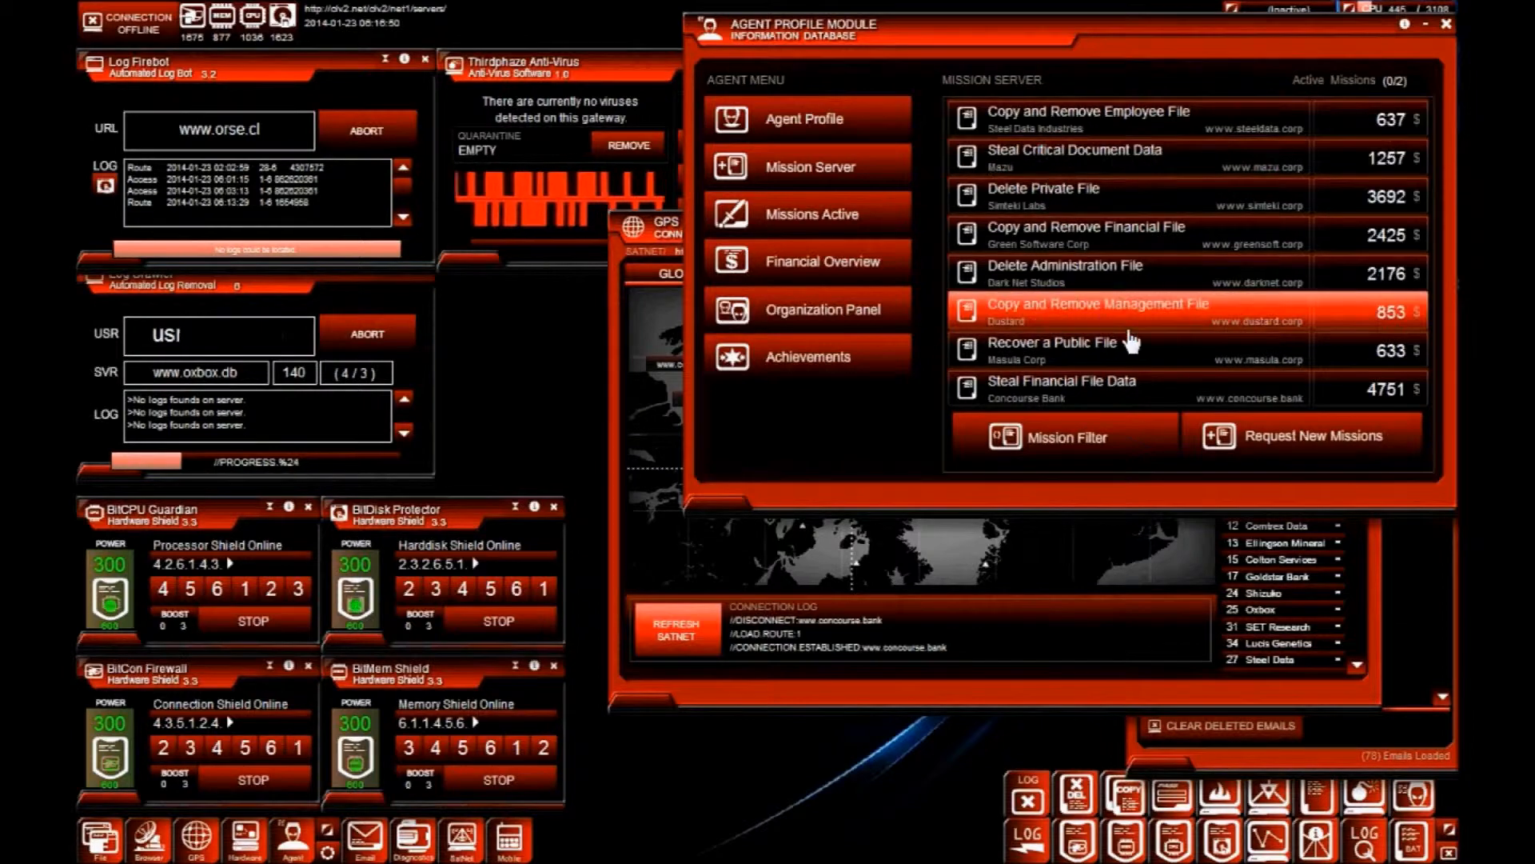
pyautogui.moveTo(1171, 388)
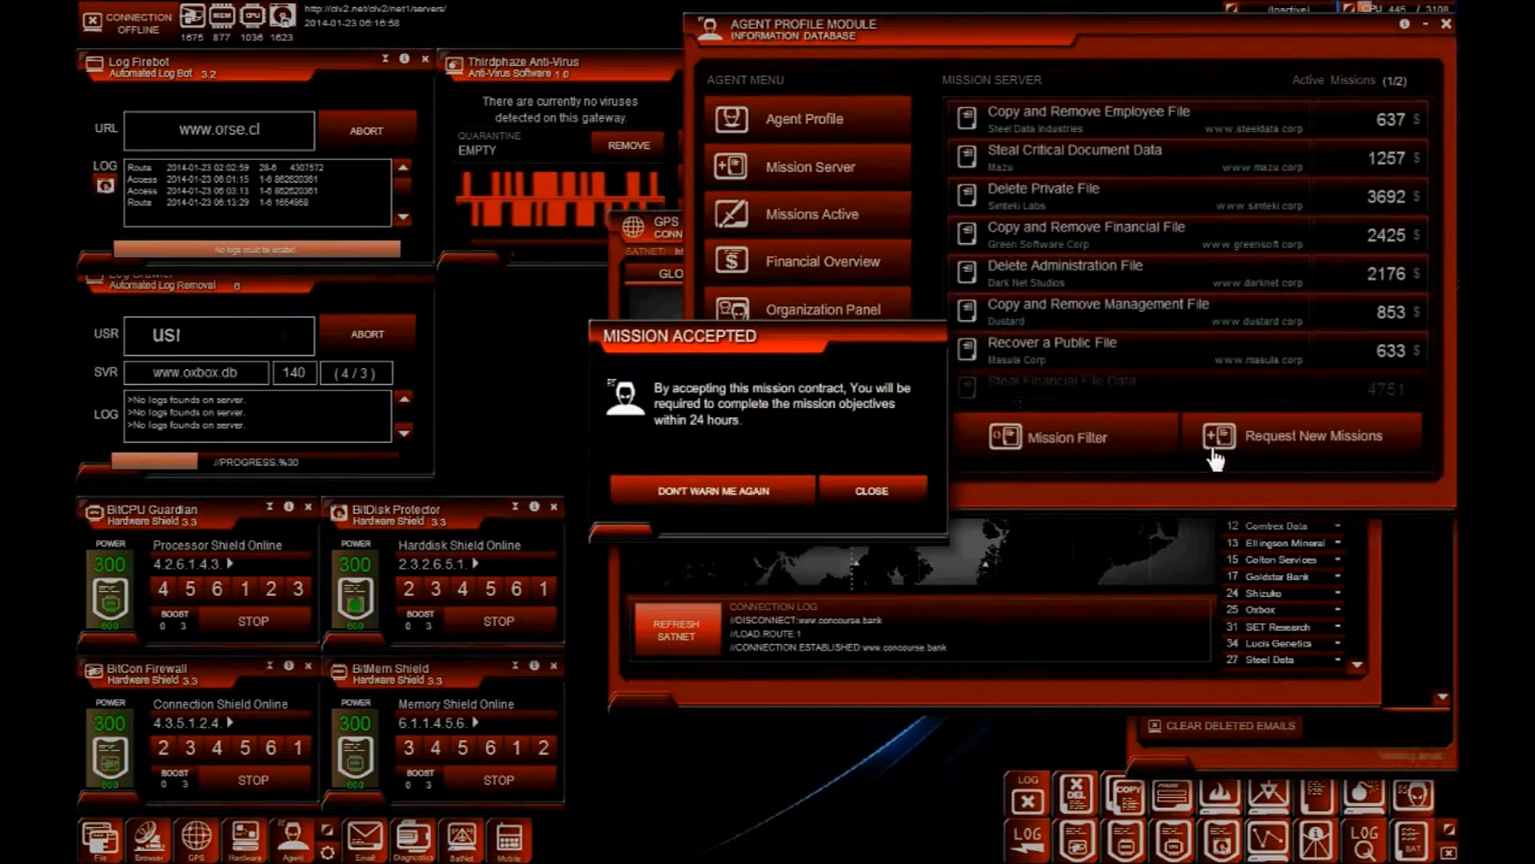
pyautogui.click(871, 490)
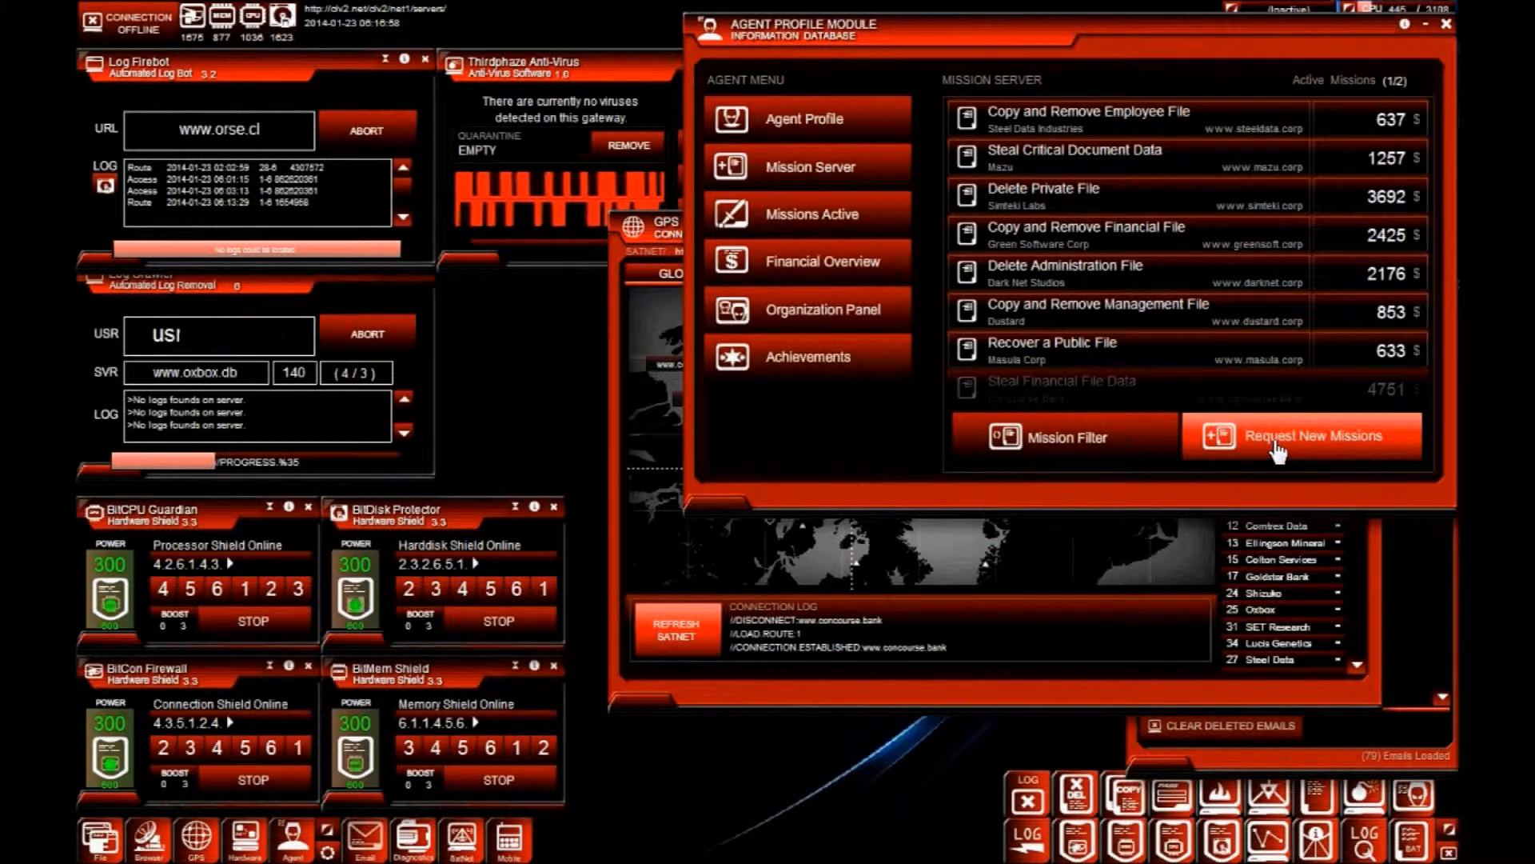
pyautogui.click(1301, 436)
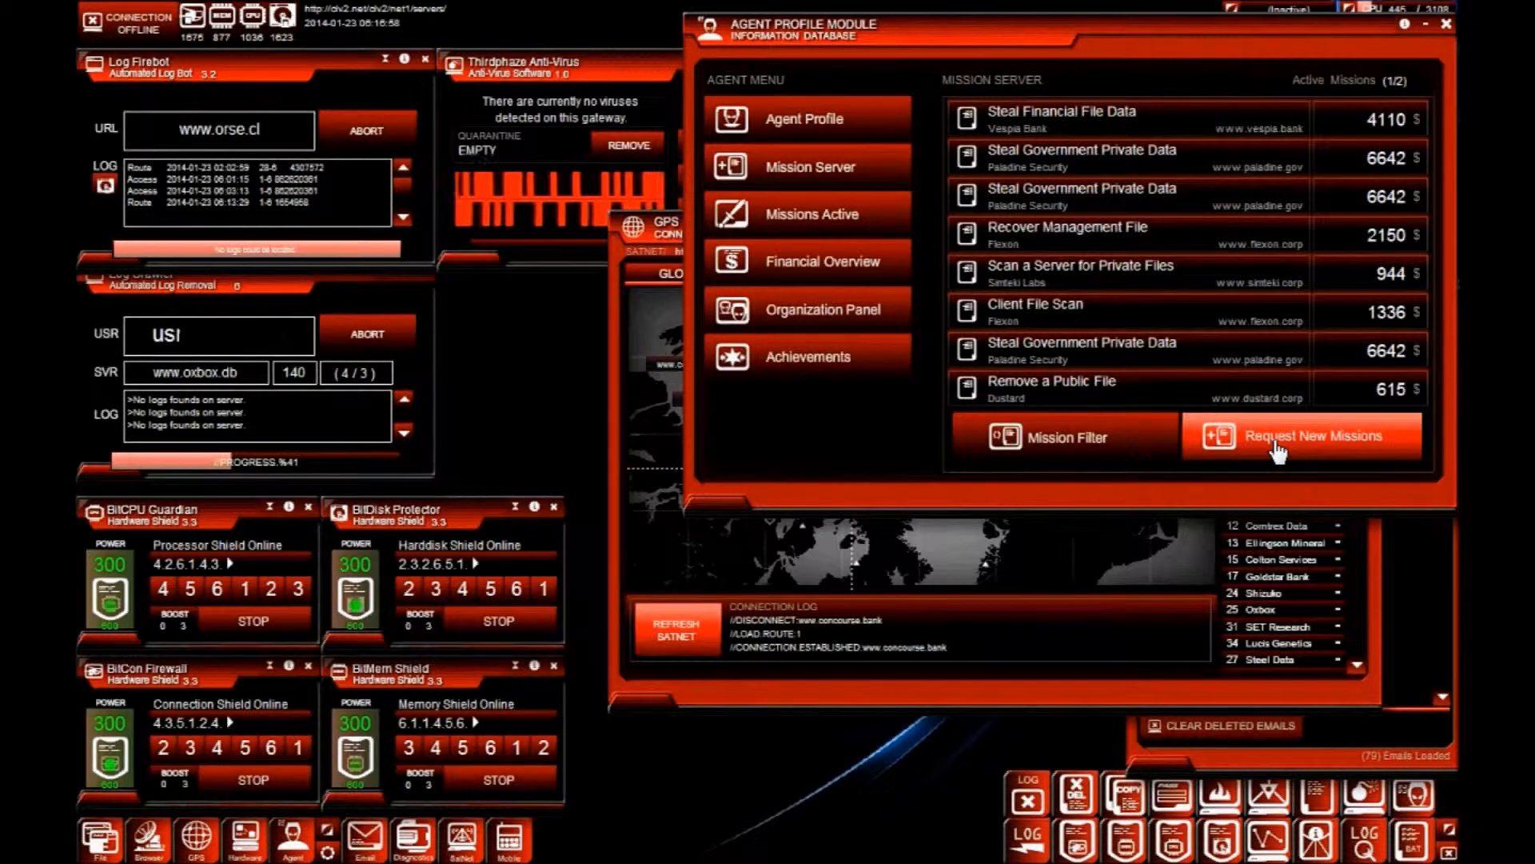
pyautogui.click(1280, 446)
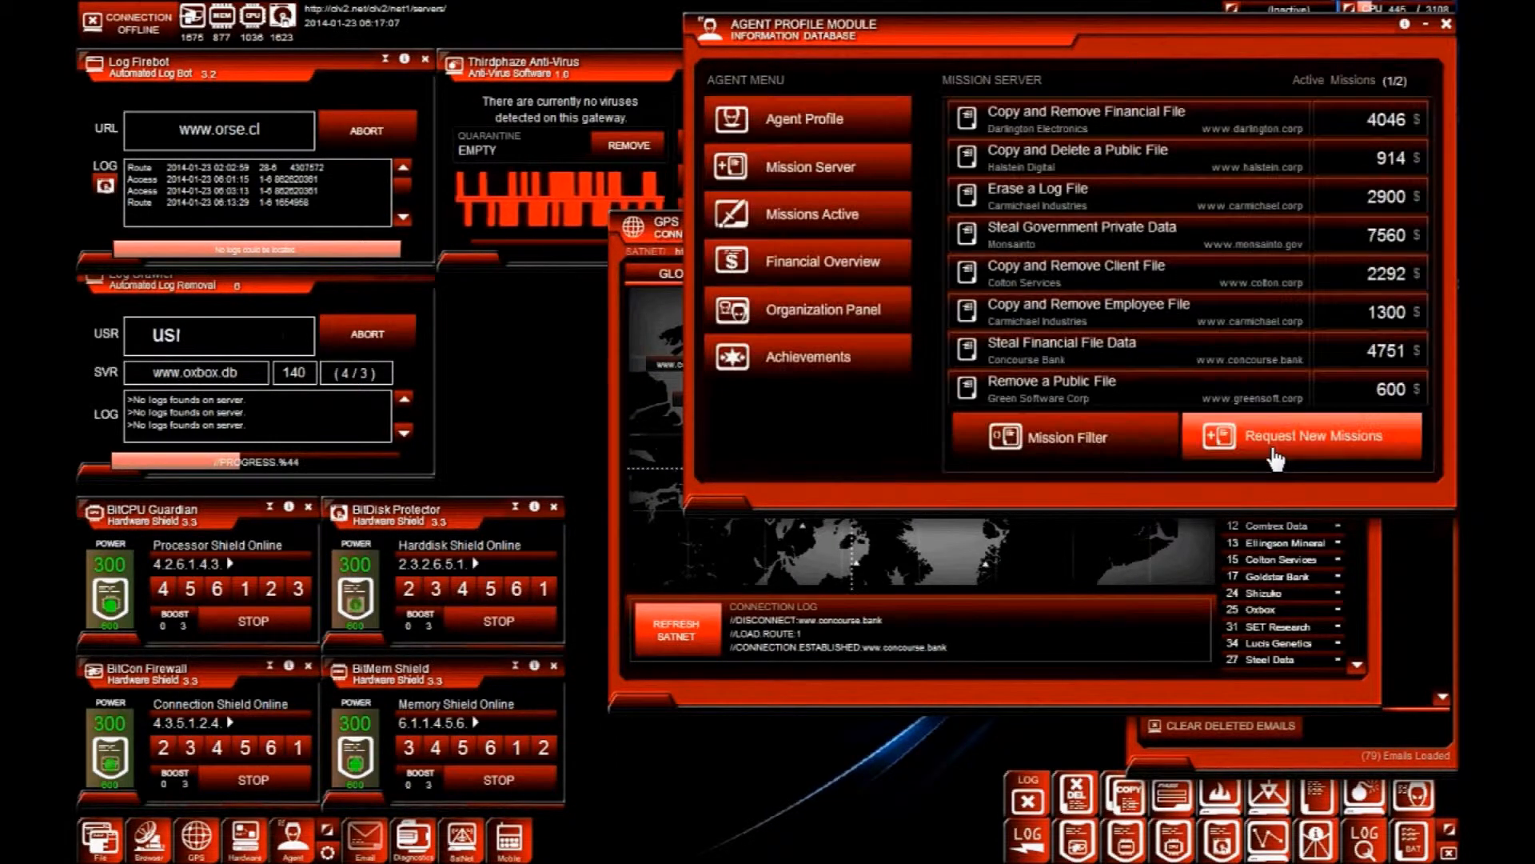
pyautogui.click(1061, 350)
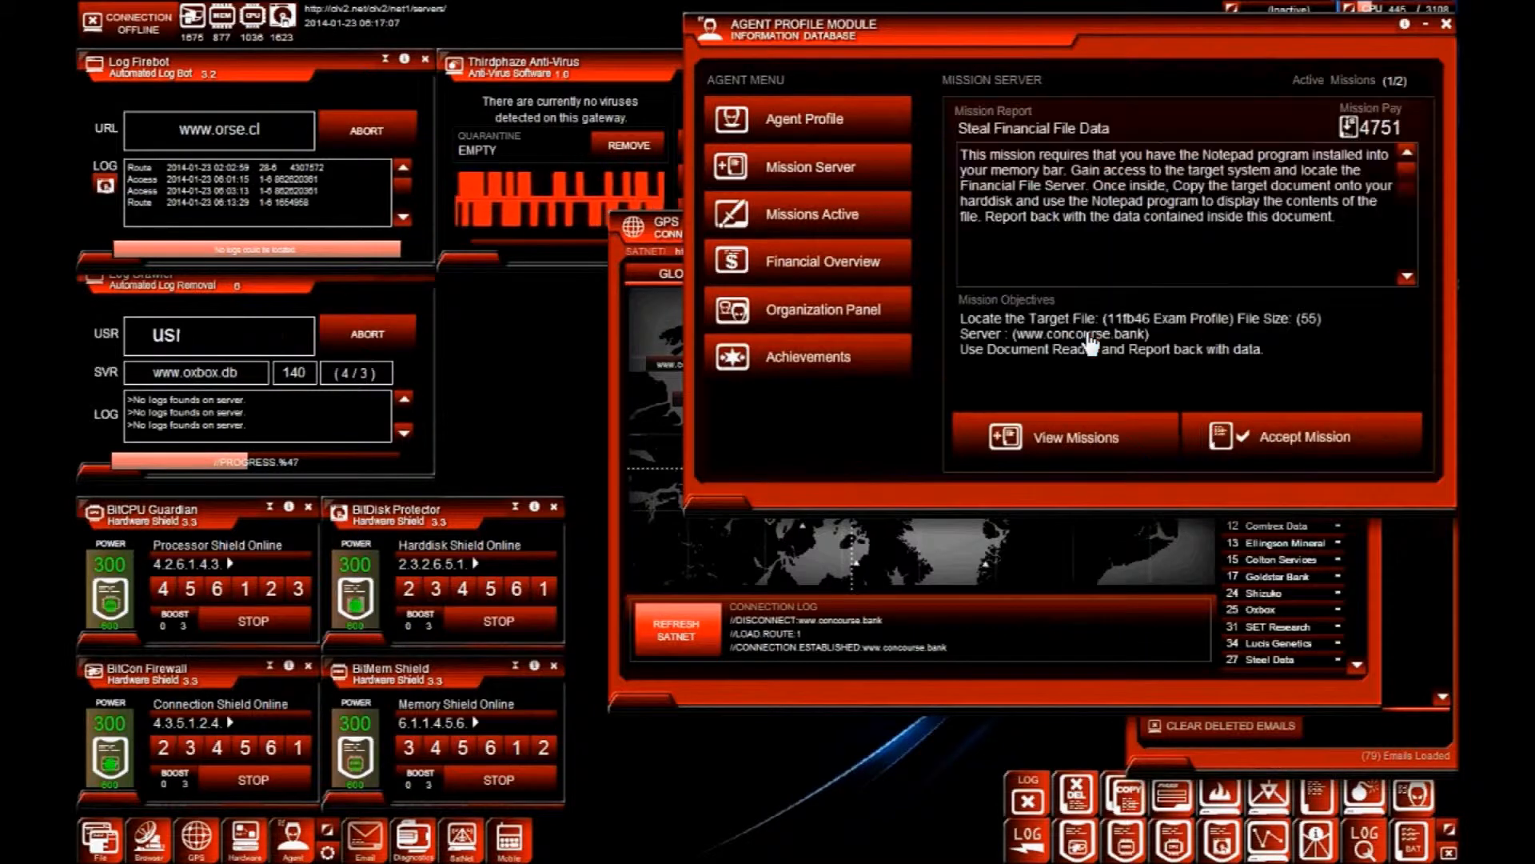
pyautogui.click(810, 213)
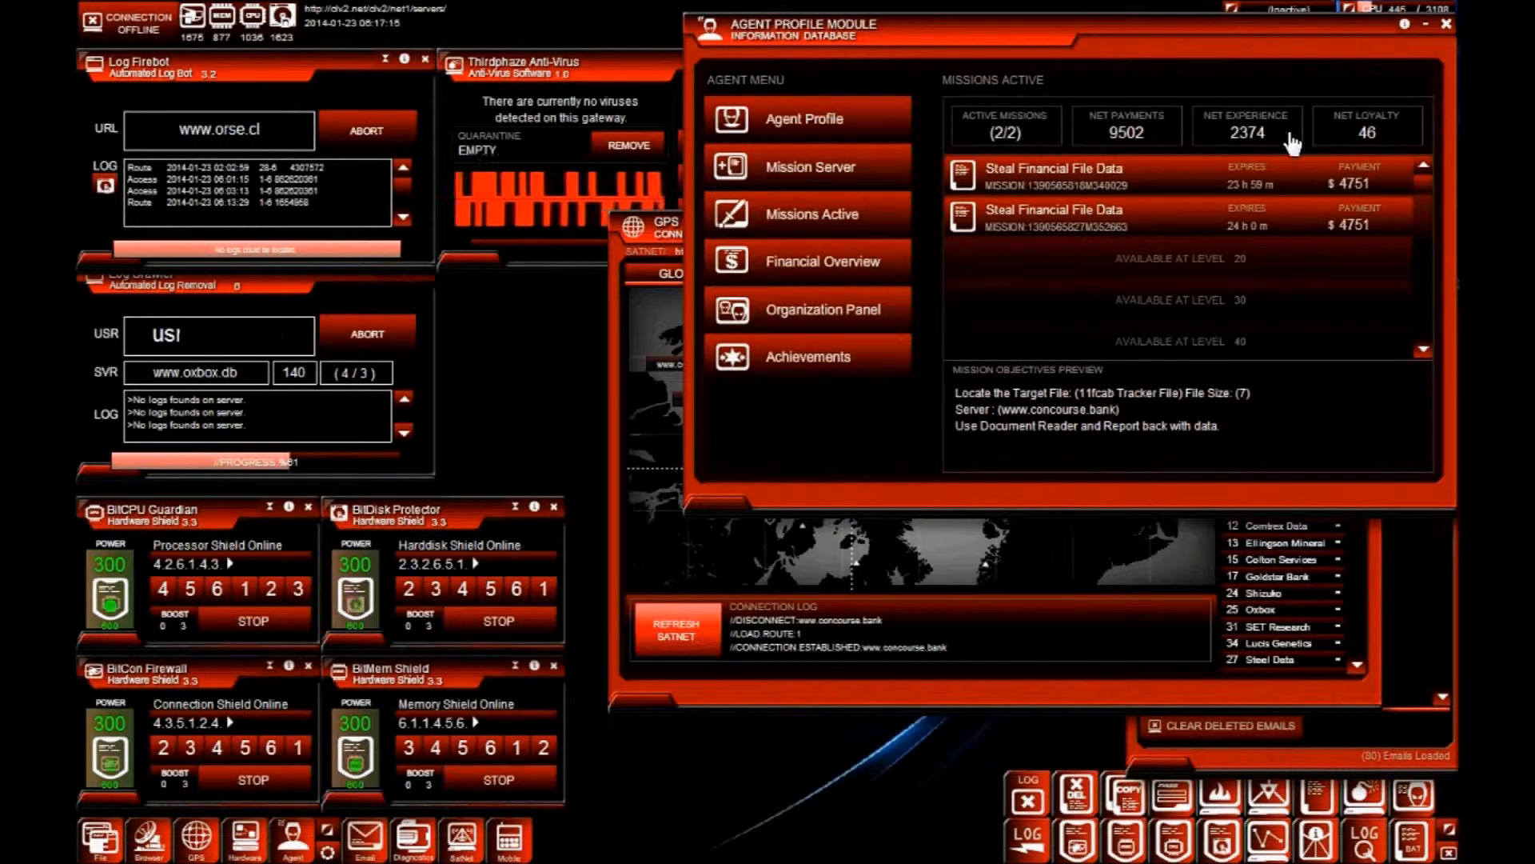
pyautogui.moveTo(1369, 117)
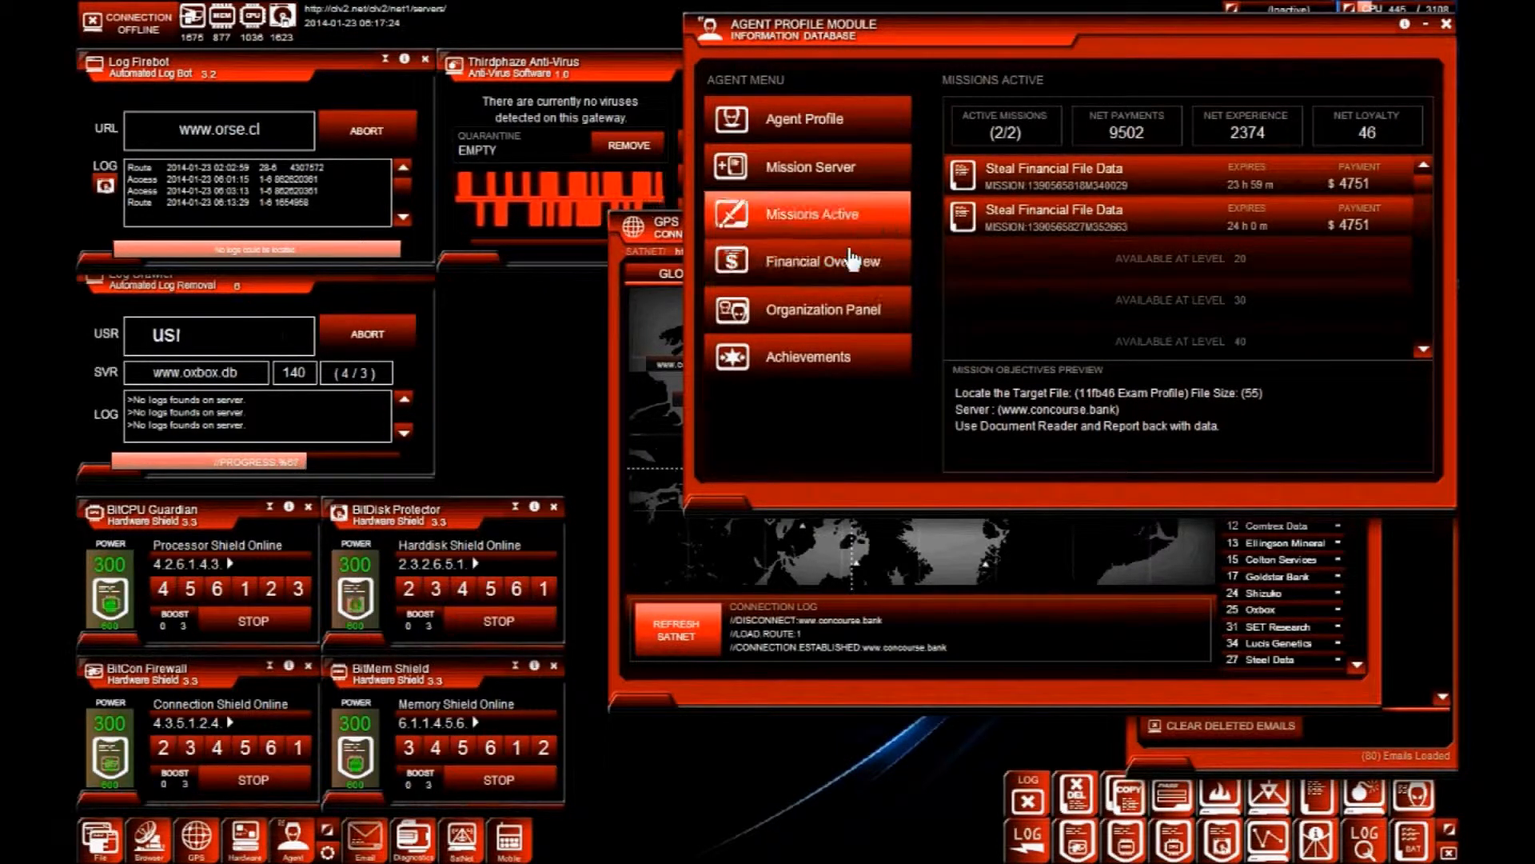
# - Review Financial Overview, Organization Panel and Achievements, then return to Agent Profile
pyautogui.click(824, 262)
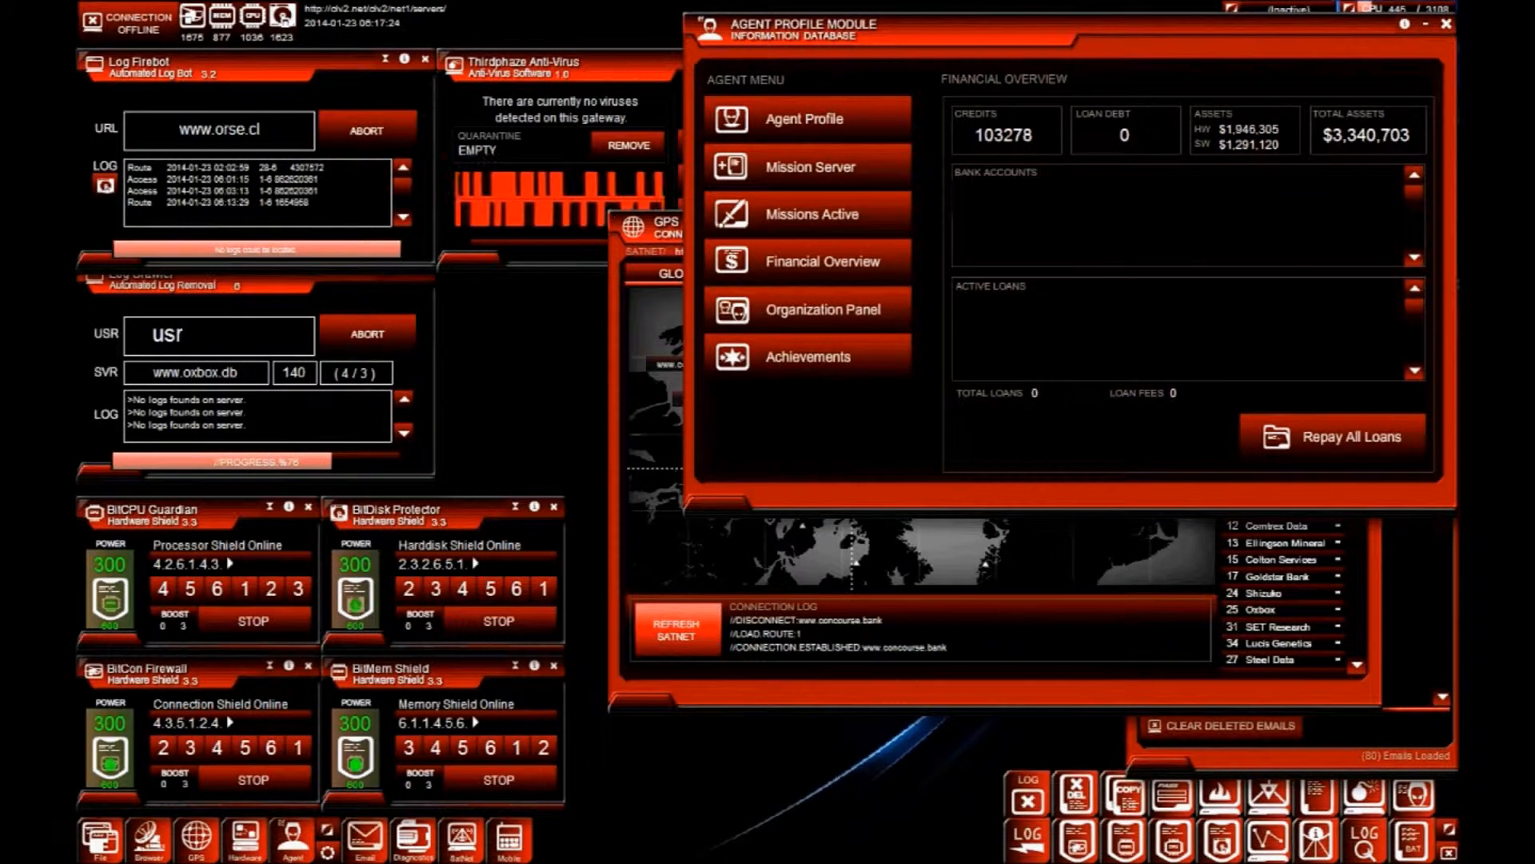
pyautogui.click(809, 309)
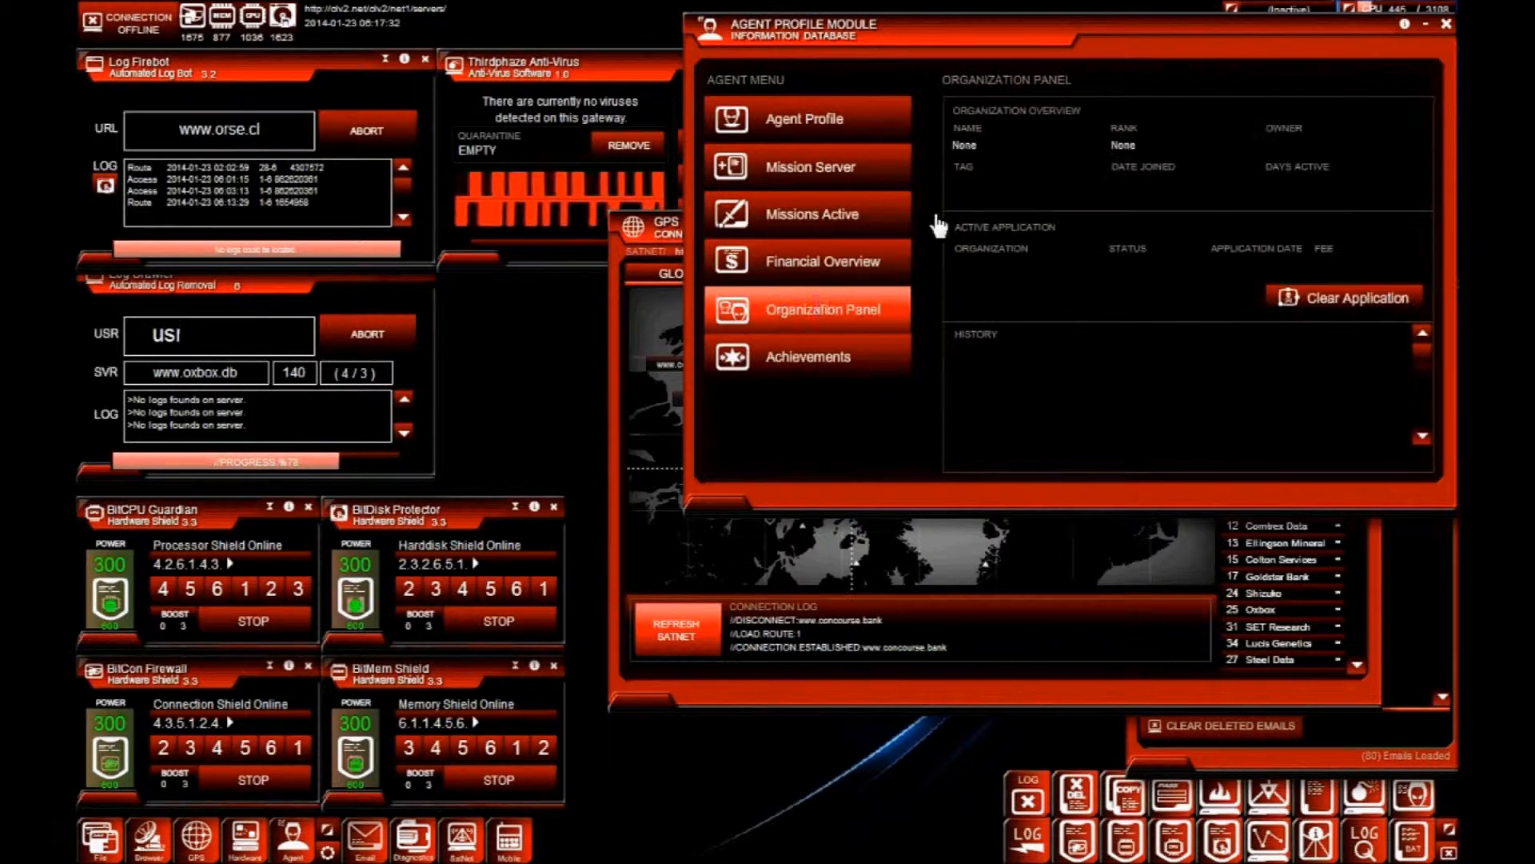
pyautogui.moveTo(804, 360)
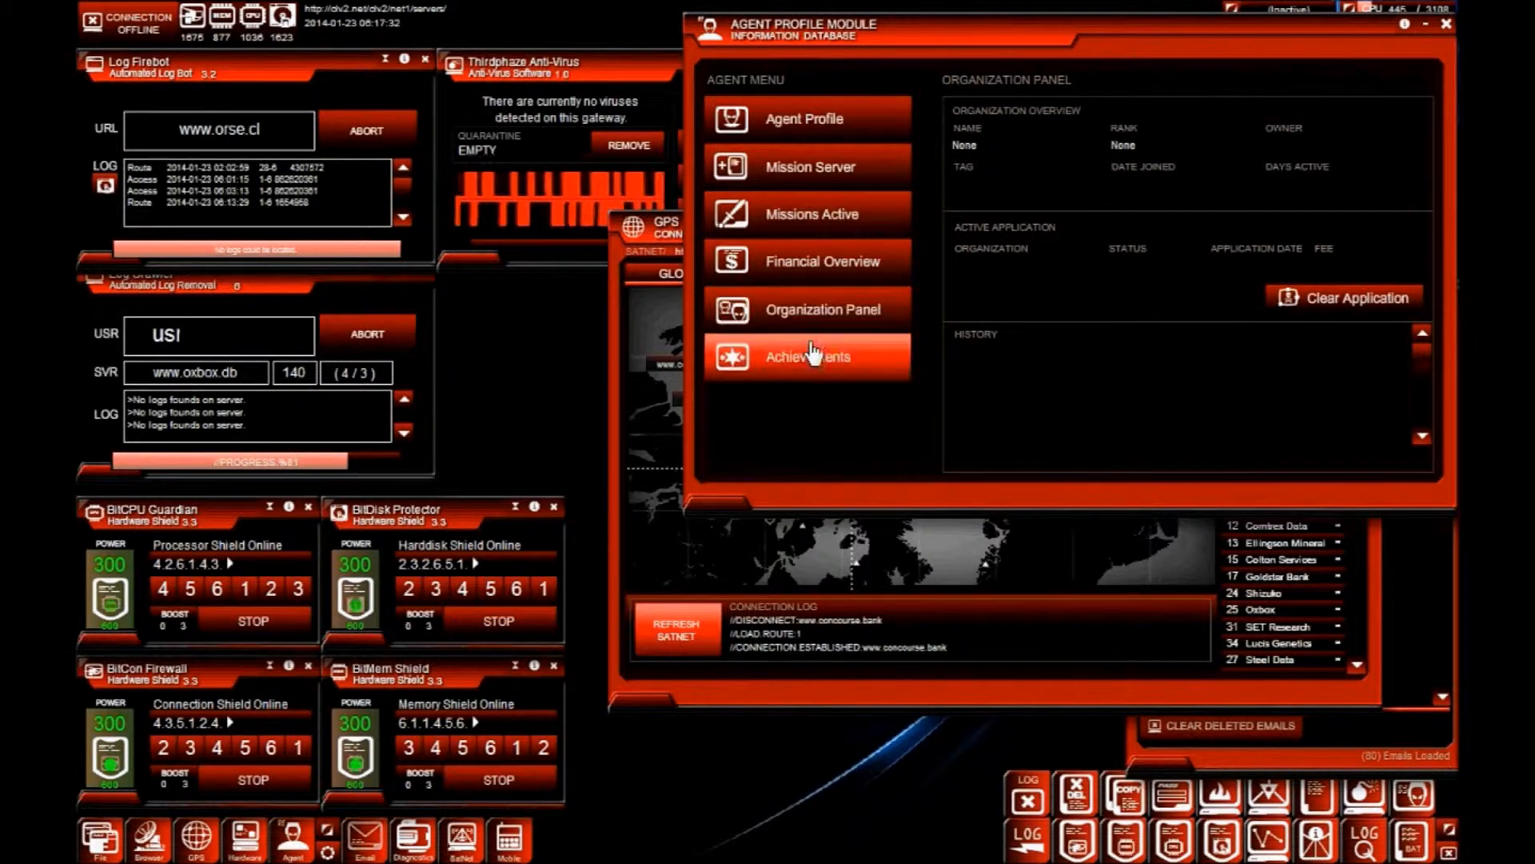
pyautogui.click(807, 357)
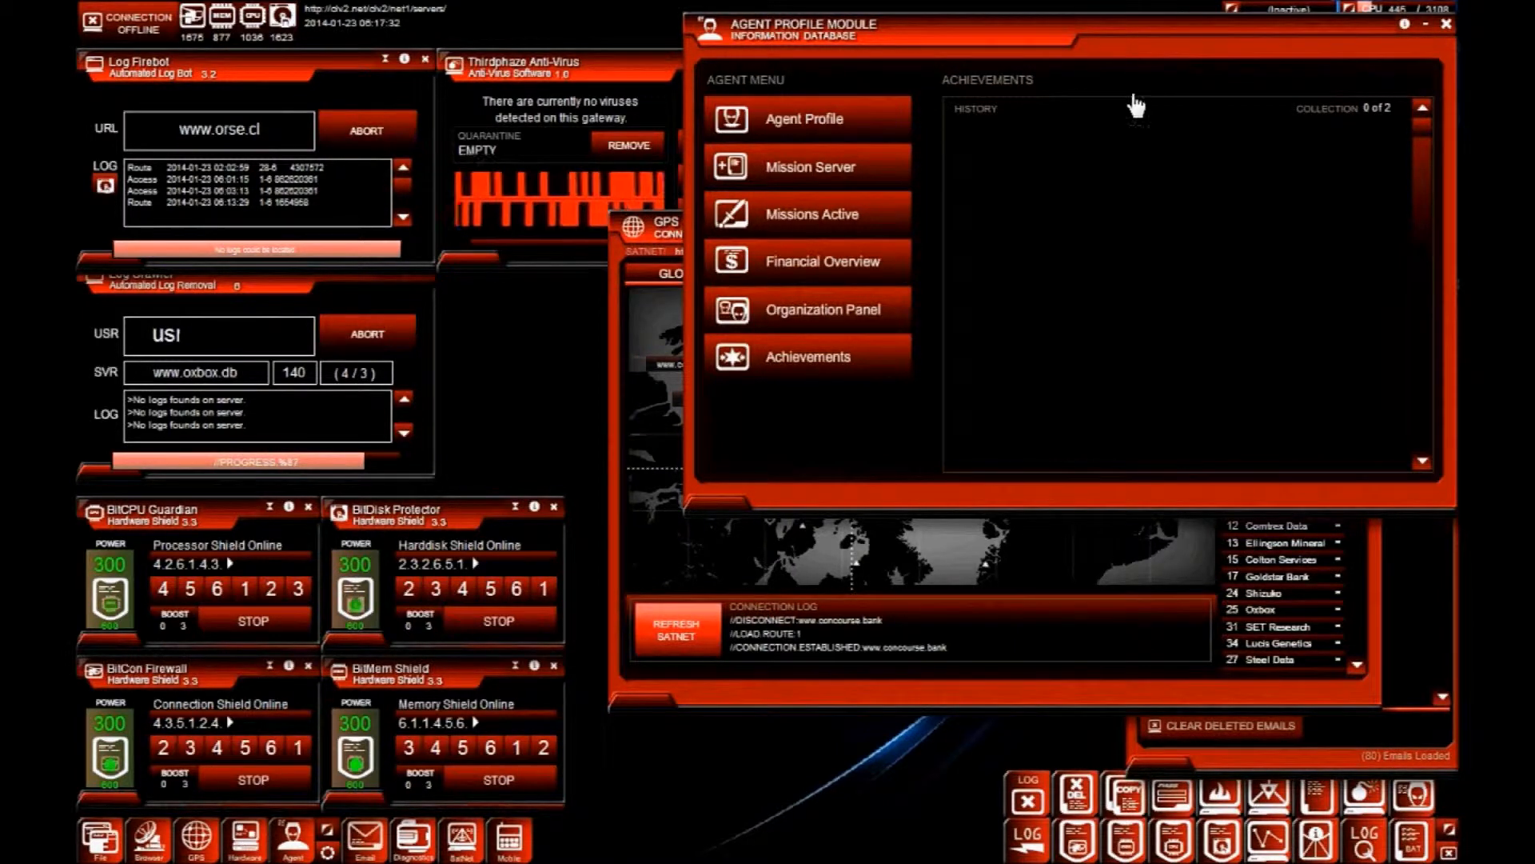
pyautogui.click(804, 118)
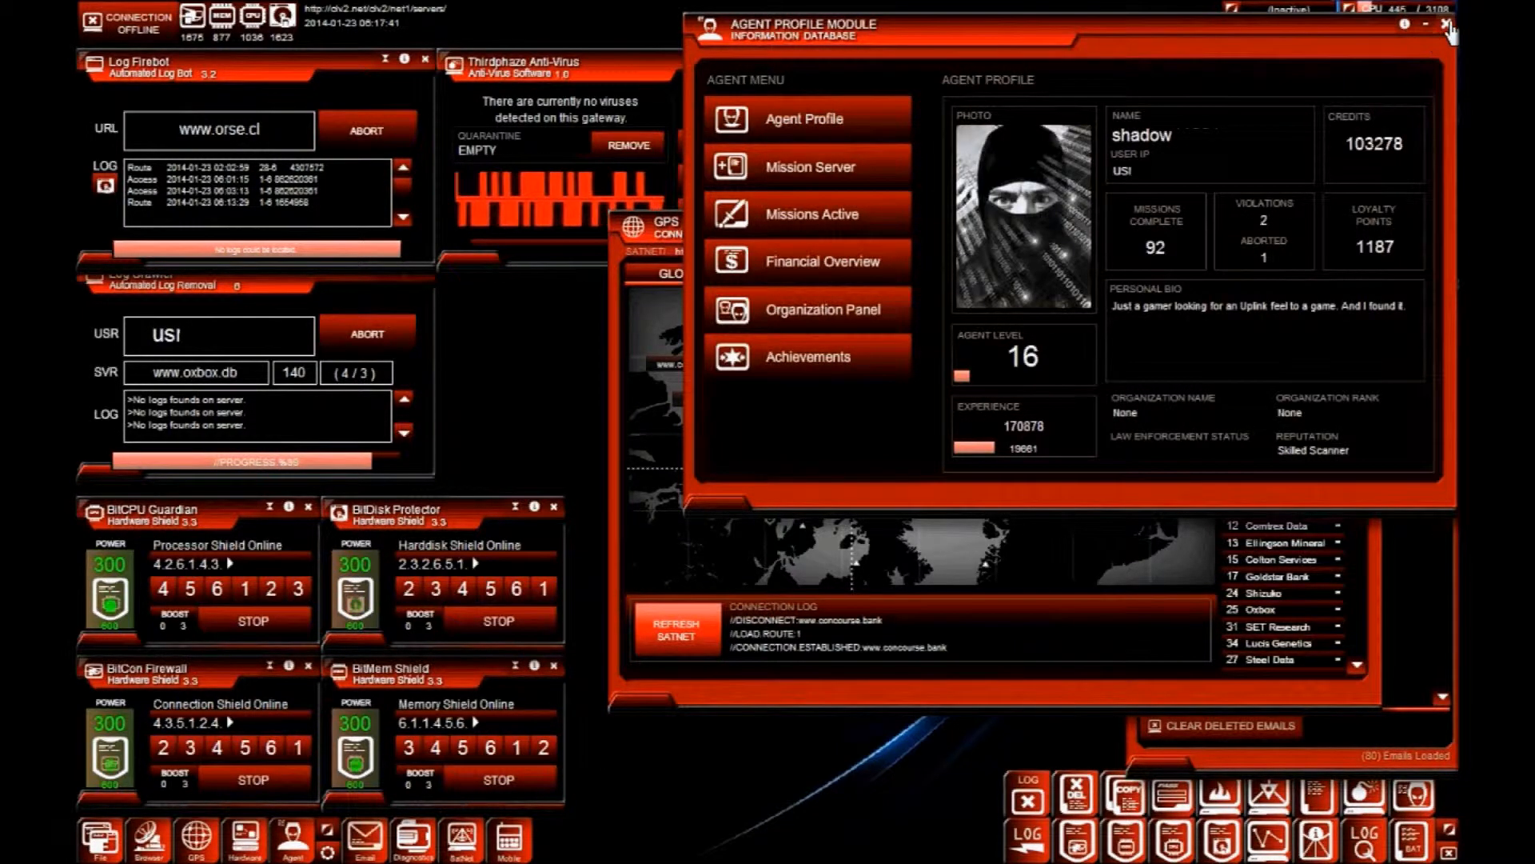
pyautogui.click(1446, 25)
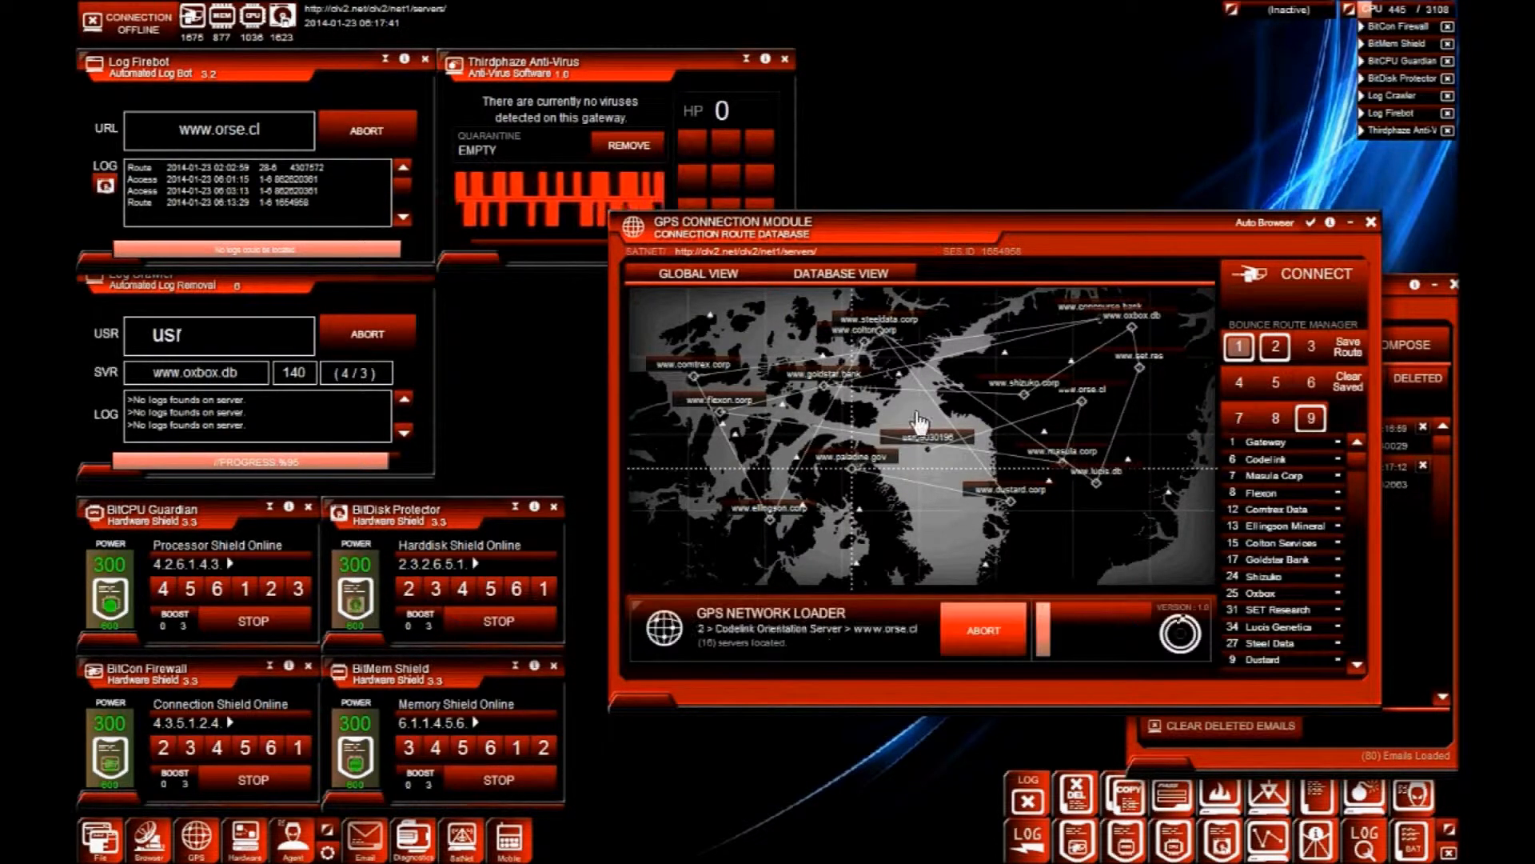
pyautogui.click(840, 273)
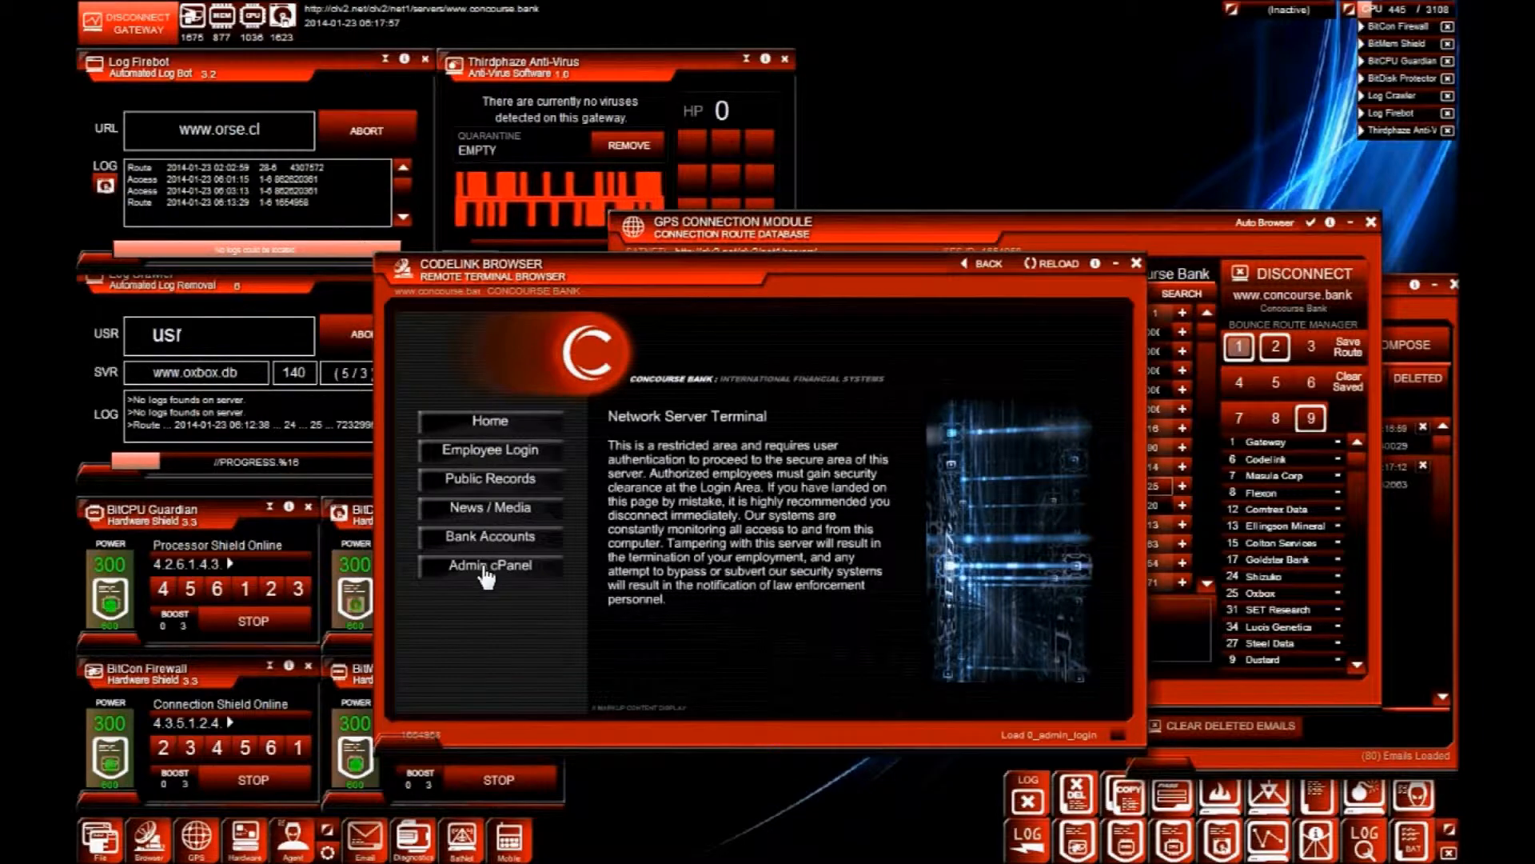
# - Browse the bank's News / Media feed, then reach the Employee Login Lvl 1 page
pyautogui.click(490, 565)
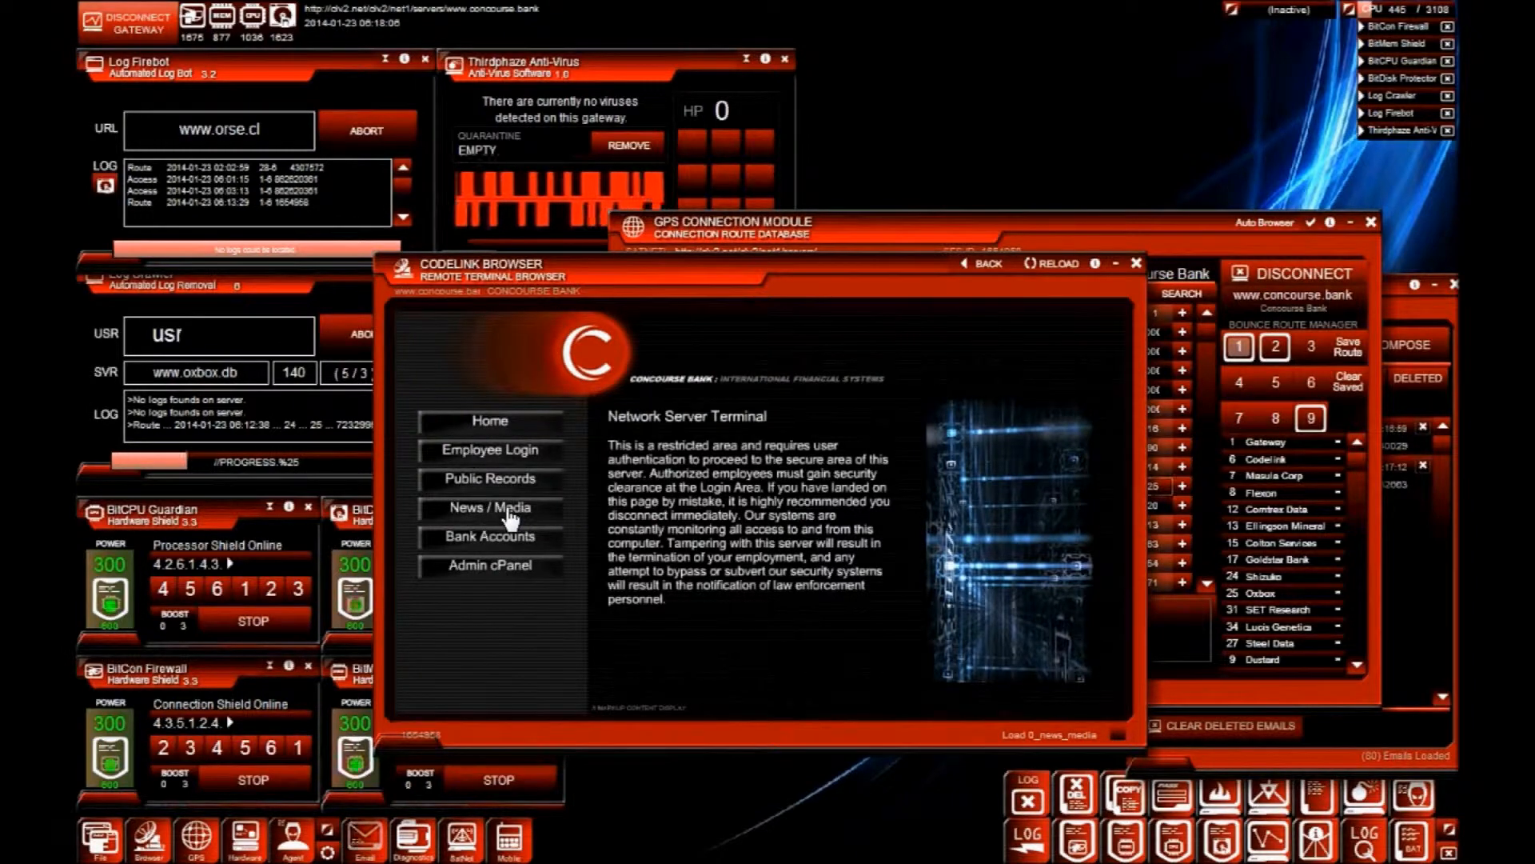
pyautogui.click(490, 507)
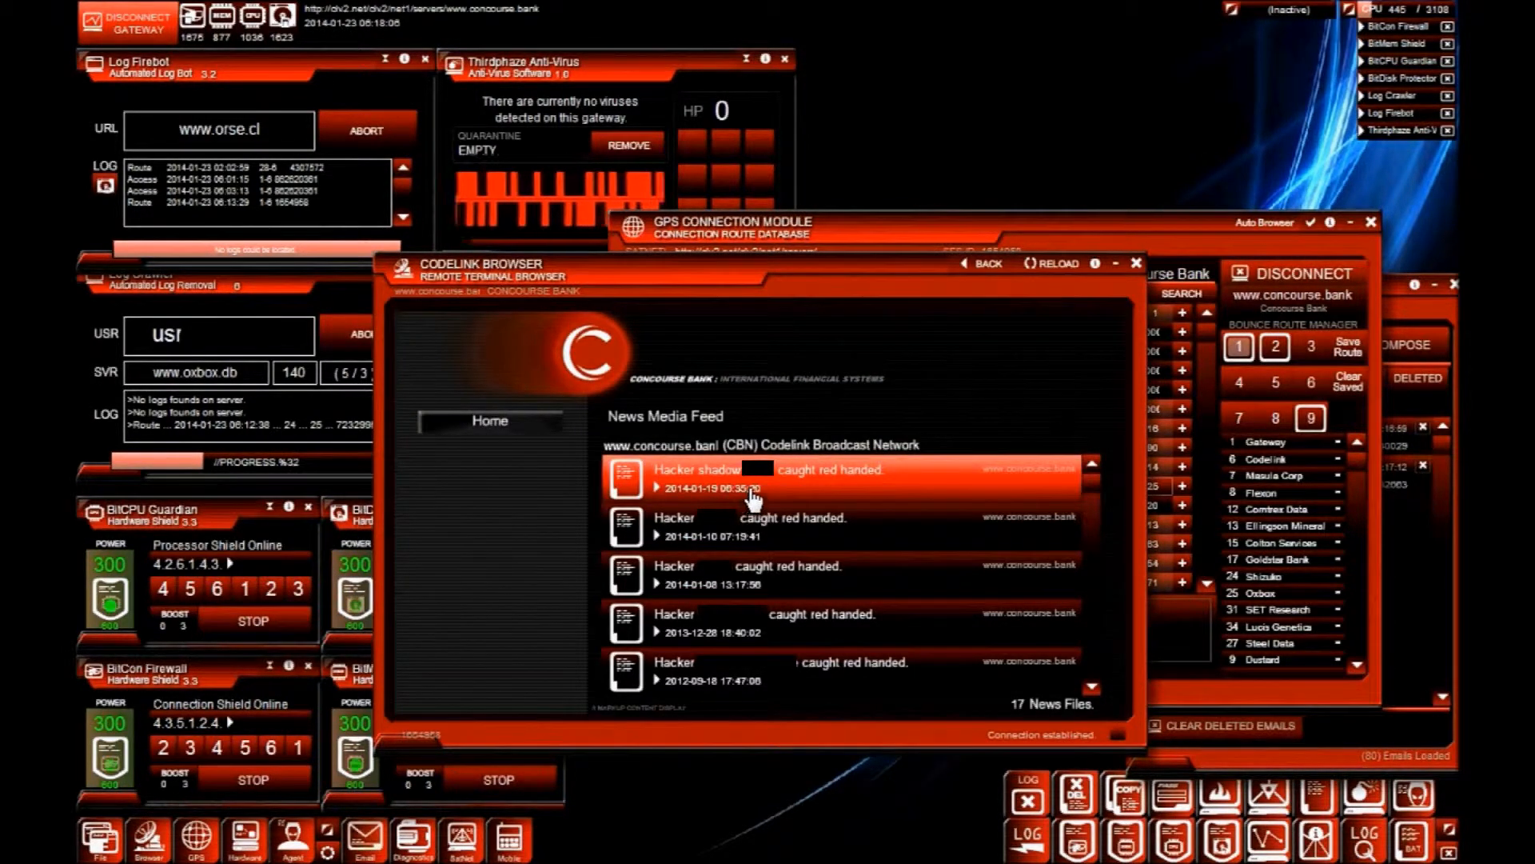
pyautogui.click(794, 477)
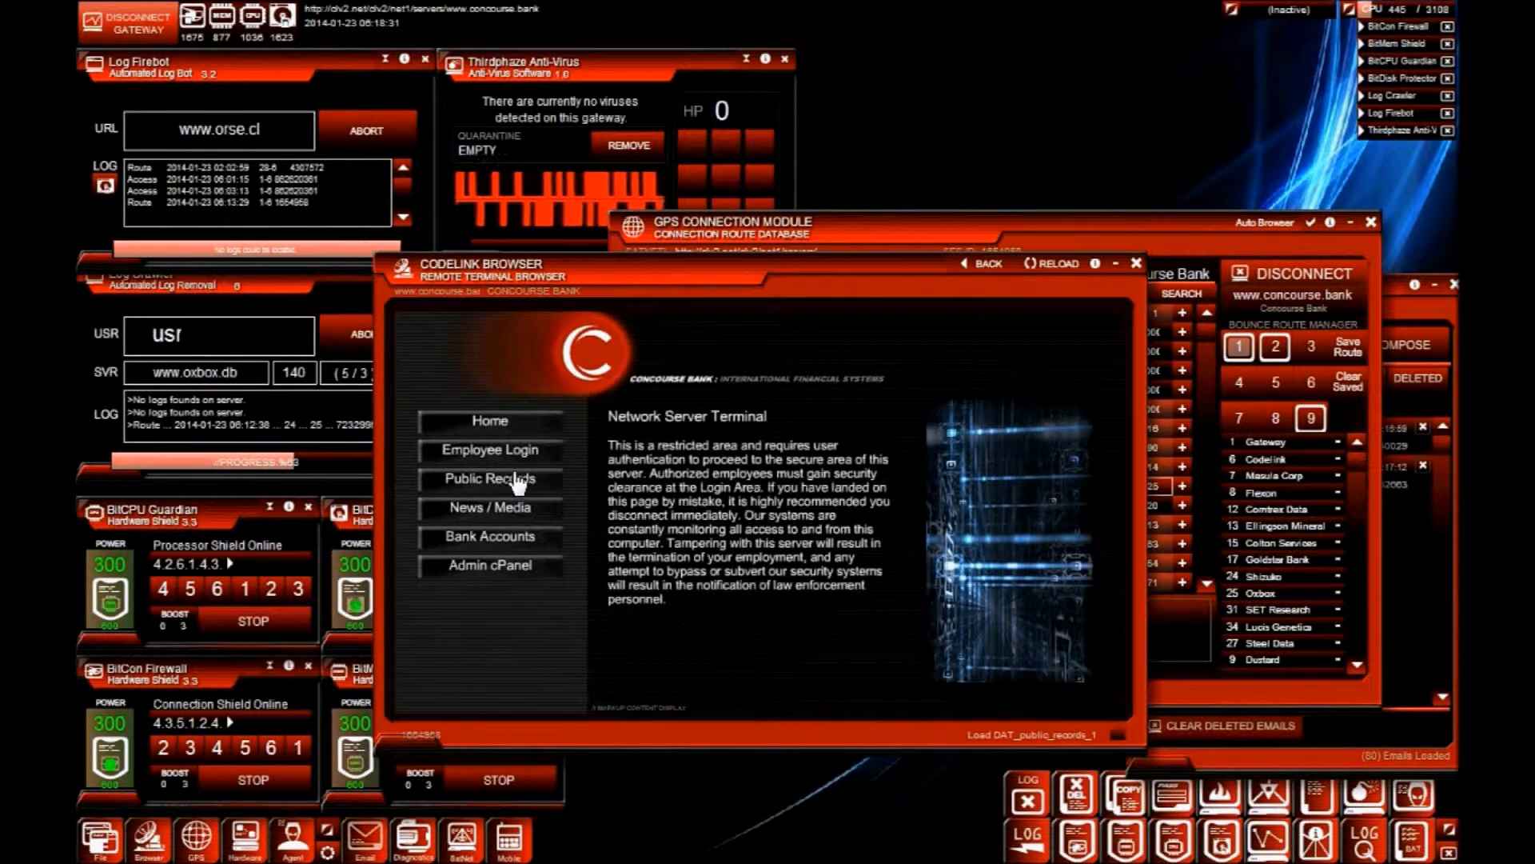
pyautogui.click(490, 450)
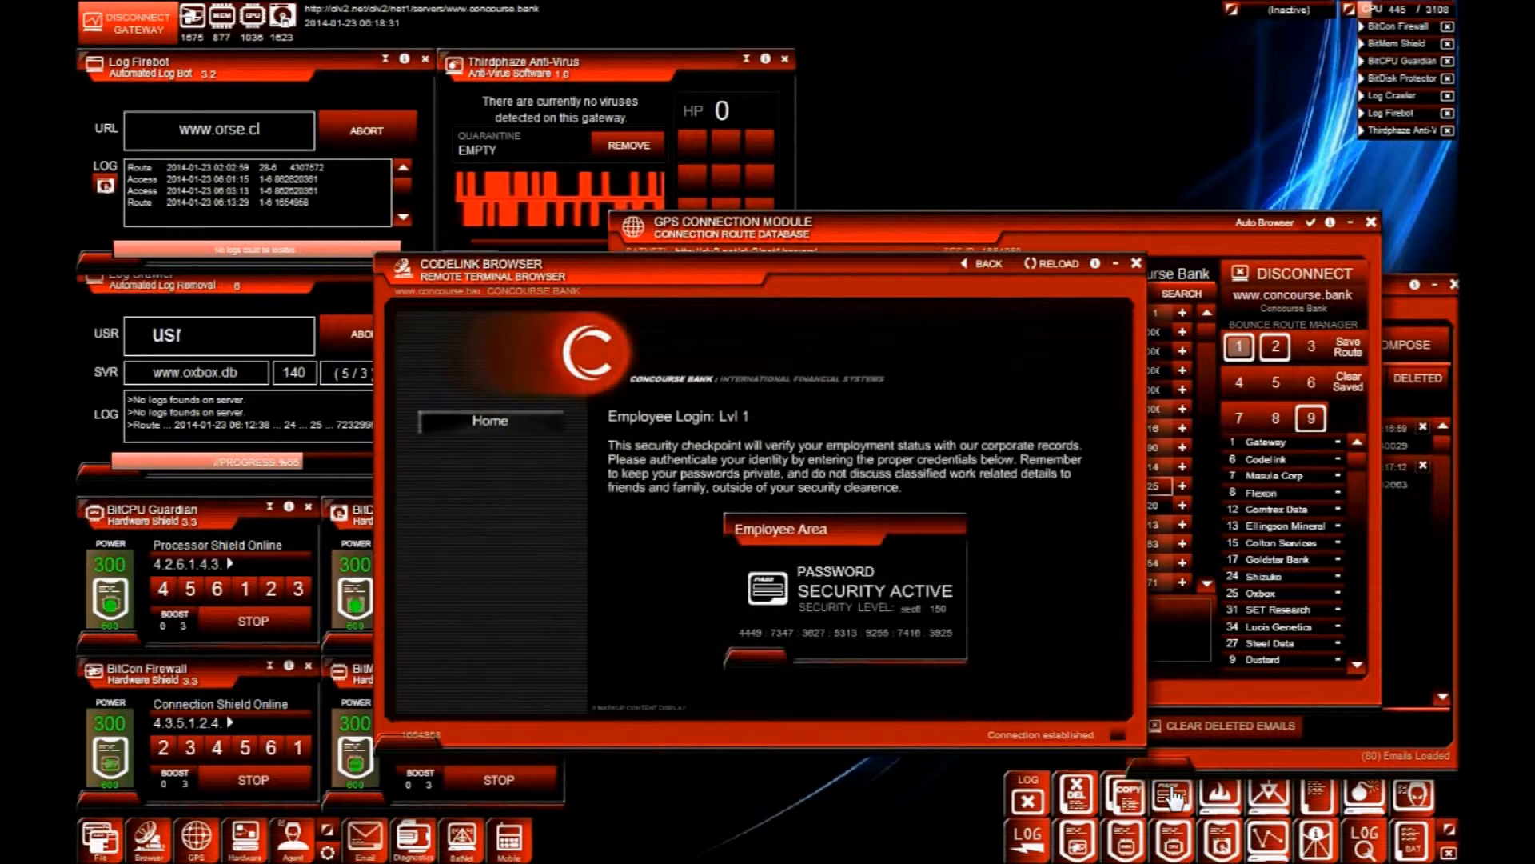
# - Crack the admin password and enter the firewall codex to reach the Level 2 file server
pyautogui.click(1167, 803)
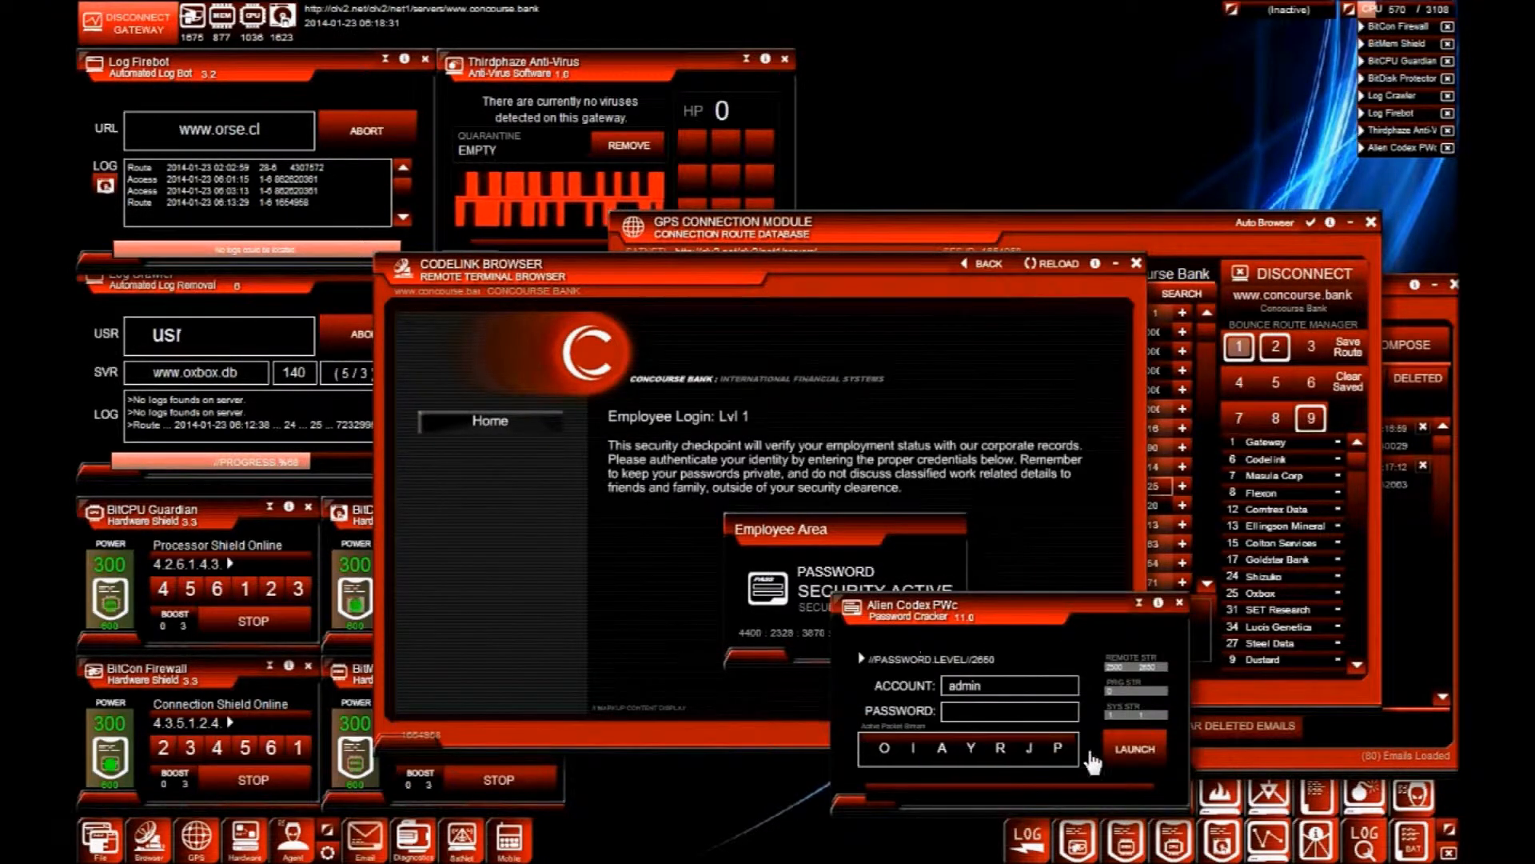
pyautogui.click(1135, 749)
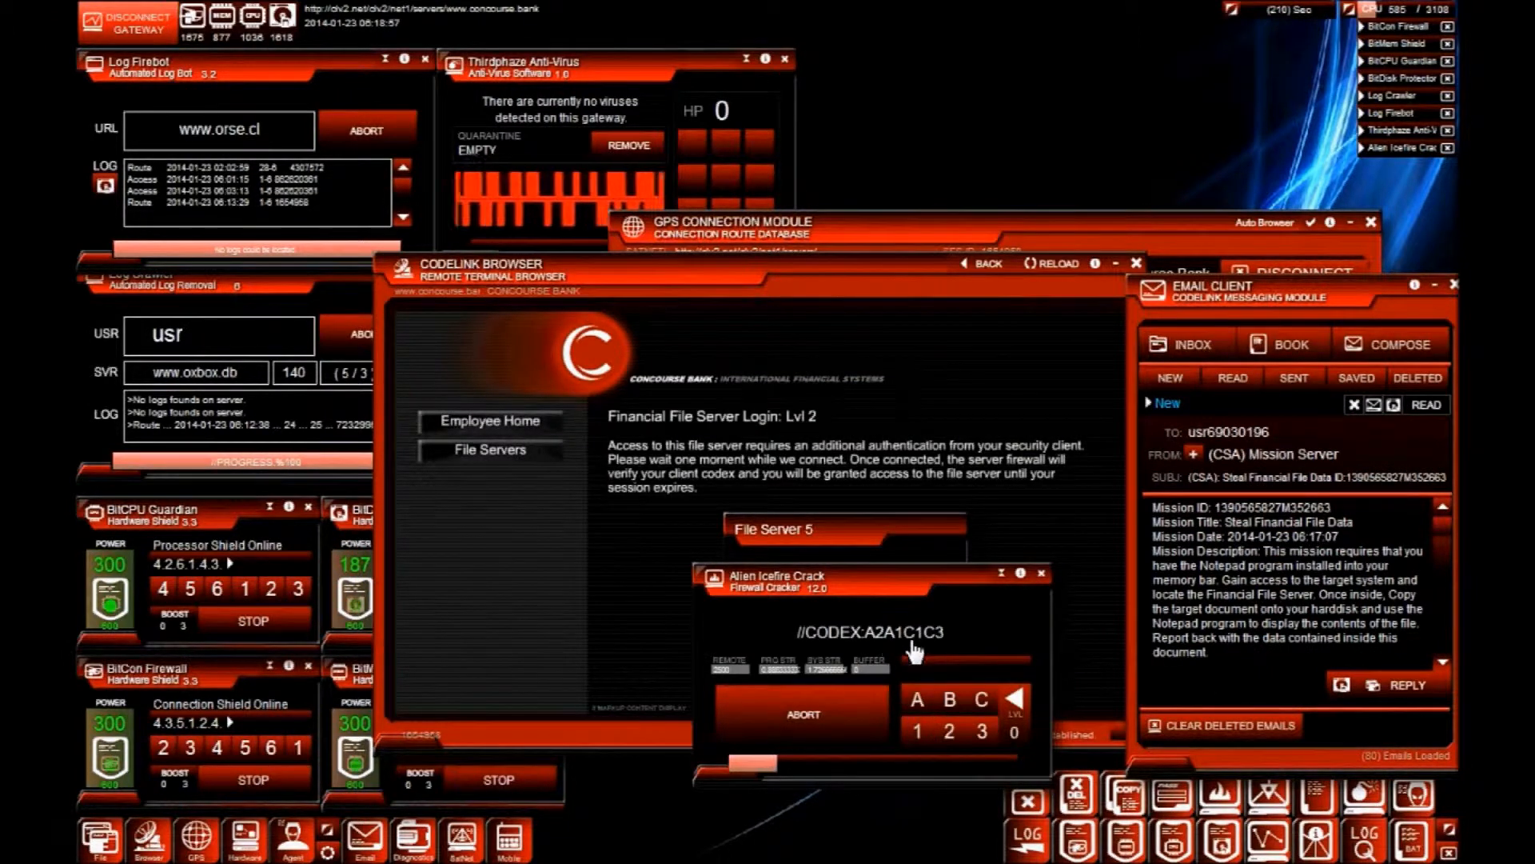
pyautogui.click(917, 700)
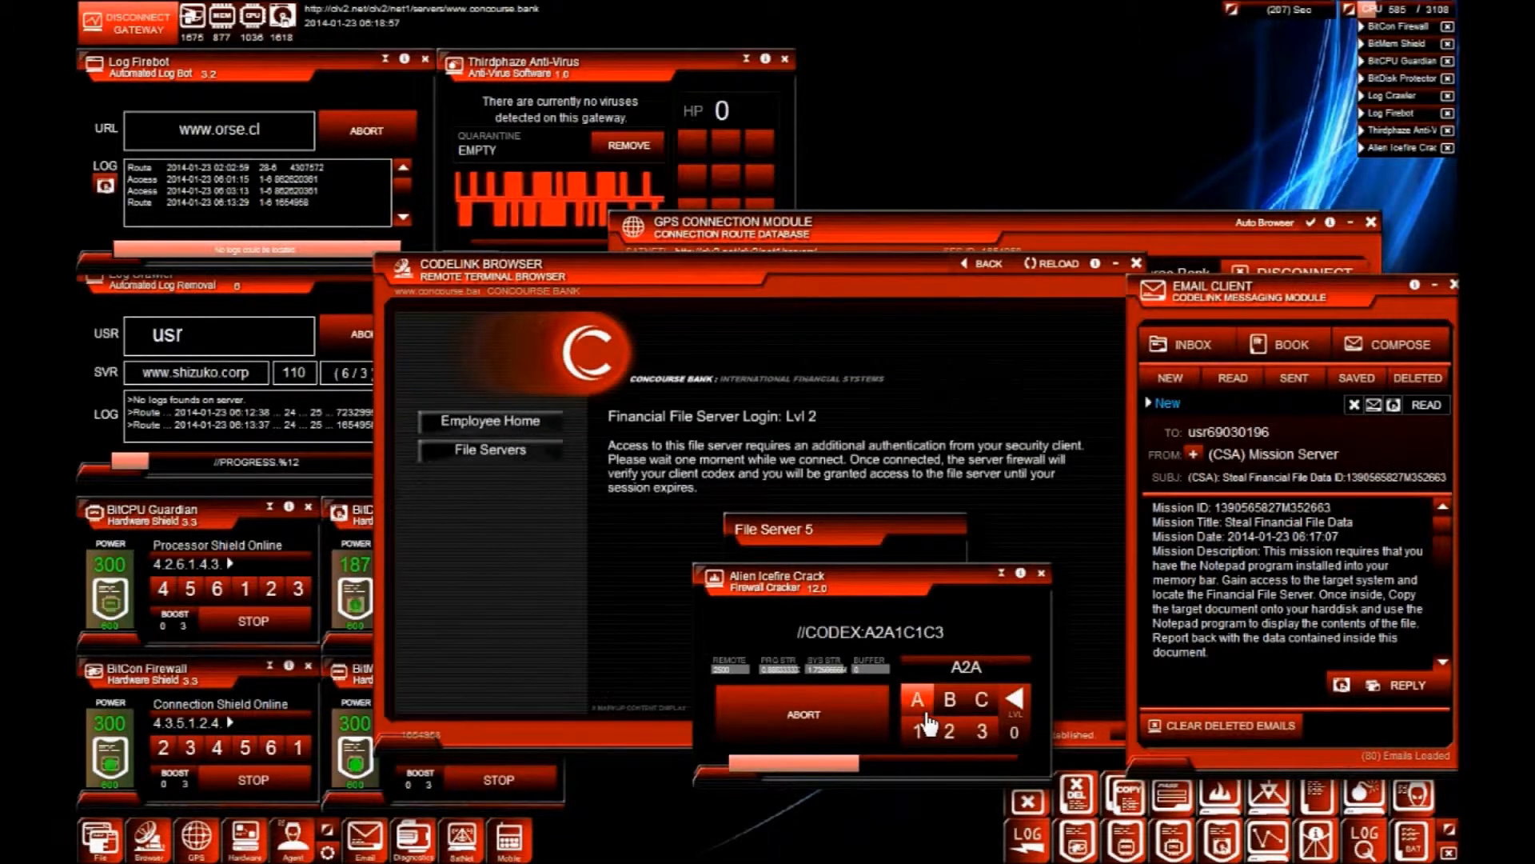
pyautogui.click(979, 753)
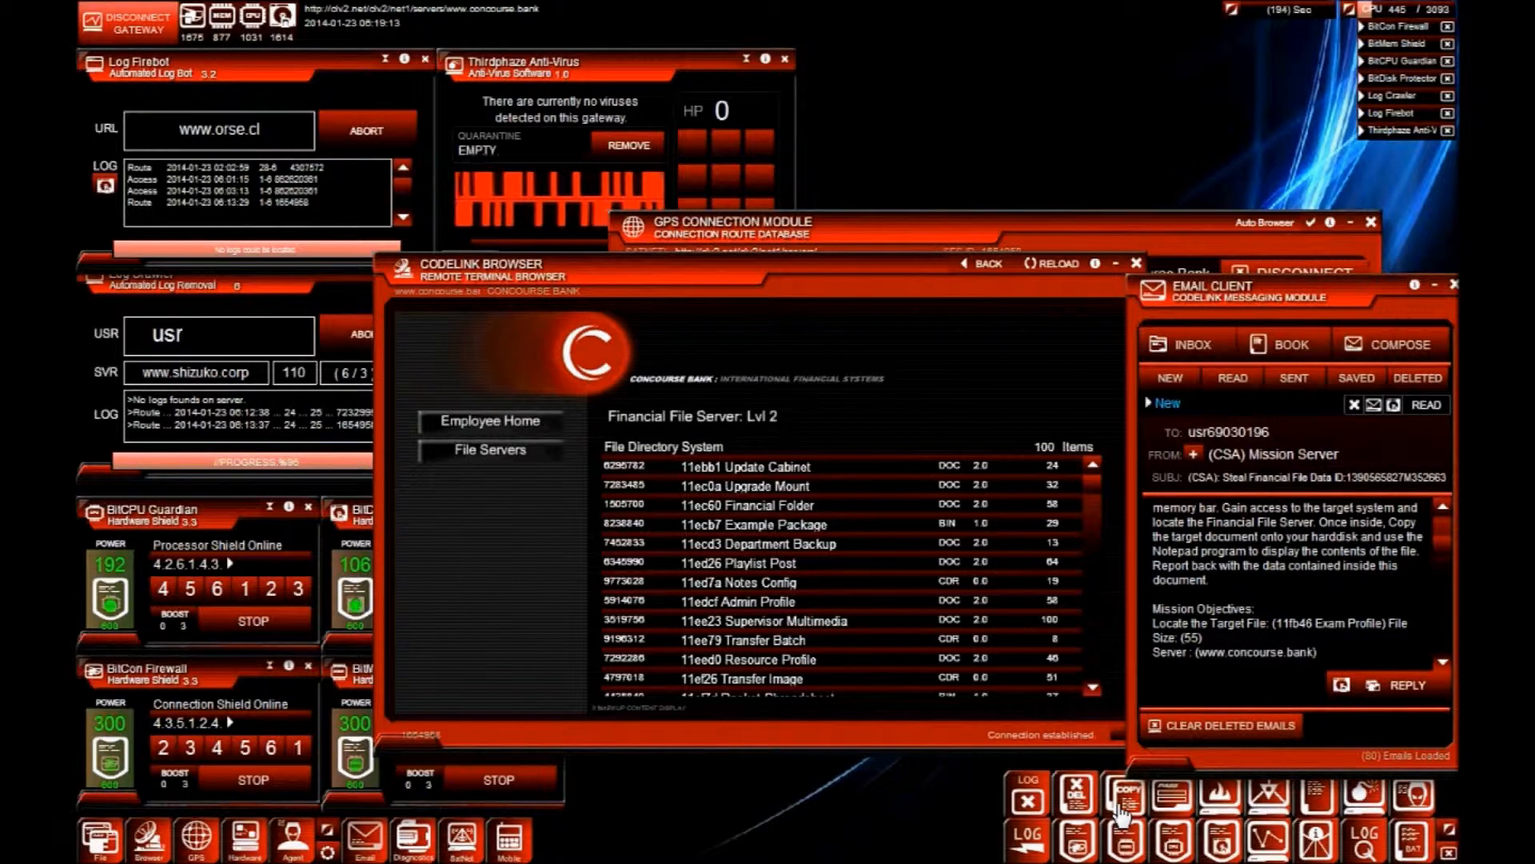
# - Copy the target file from the Concourse Bank server before disconnecting
pyautogui.click(1126, 794)
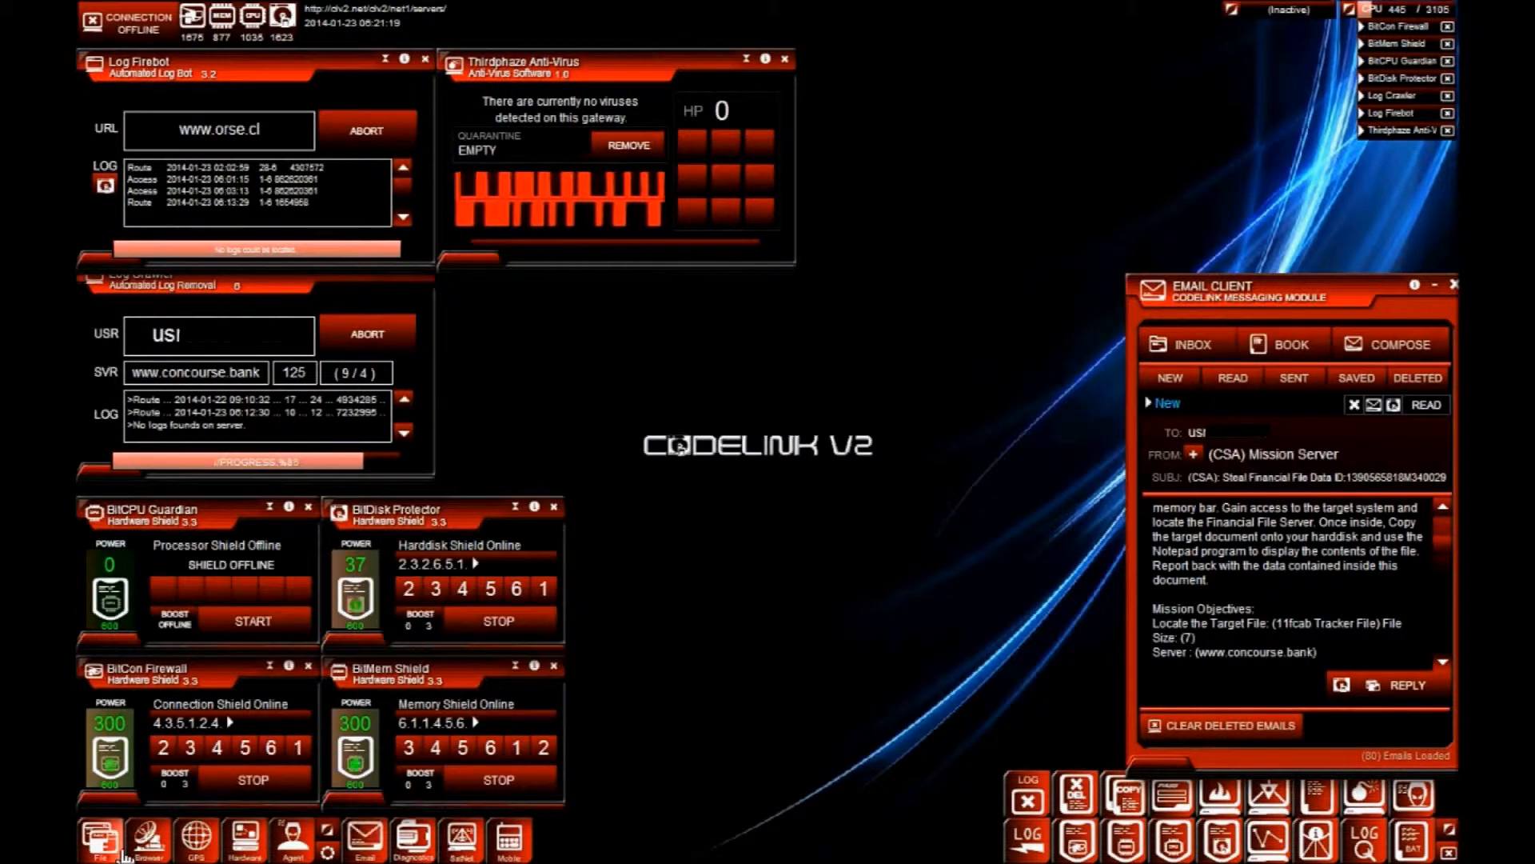
# - Paste the 11fb46 Exam Profile data into the Mission Server reply and send it
pyautogui.click(102, 839)
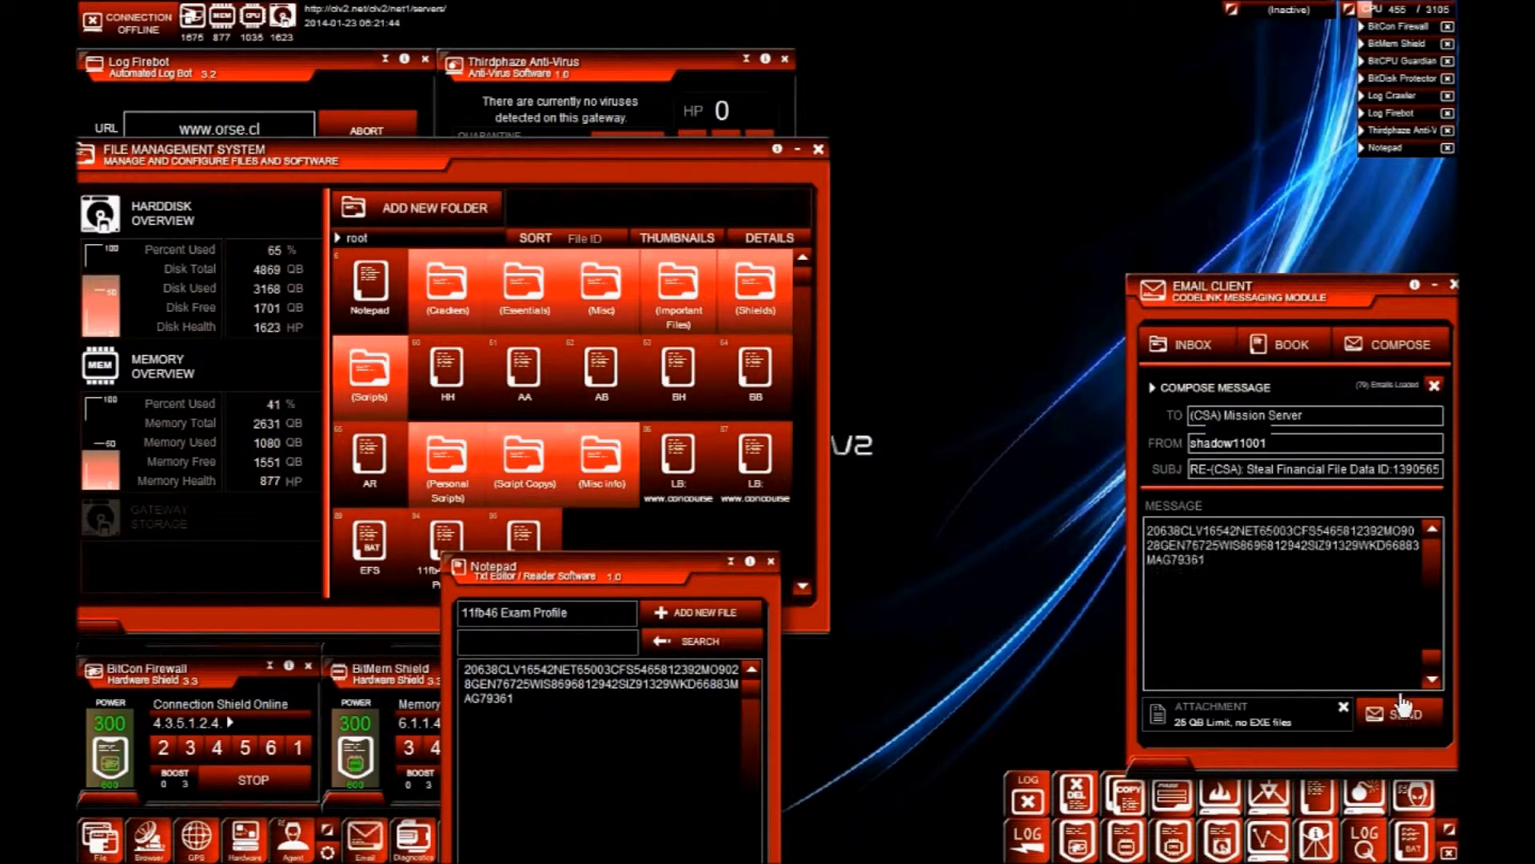
pyautogui.click(1405, 713)
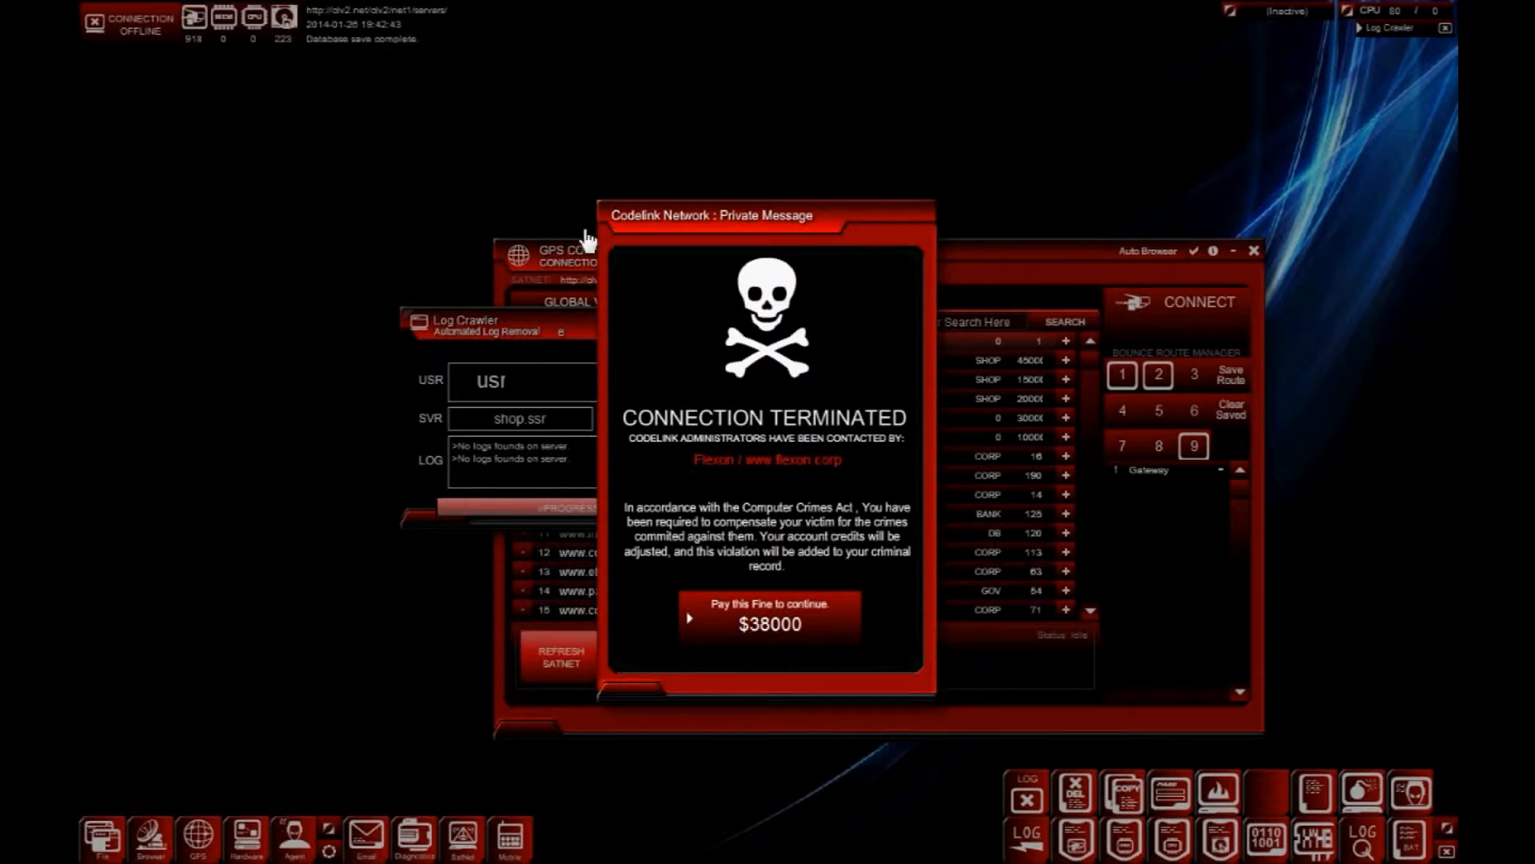
pyautogui.moveTo(661, 299)
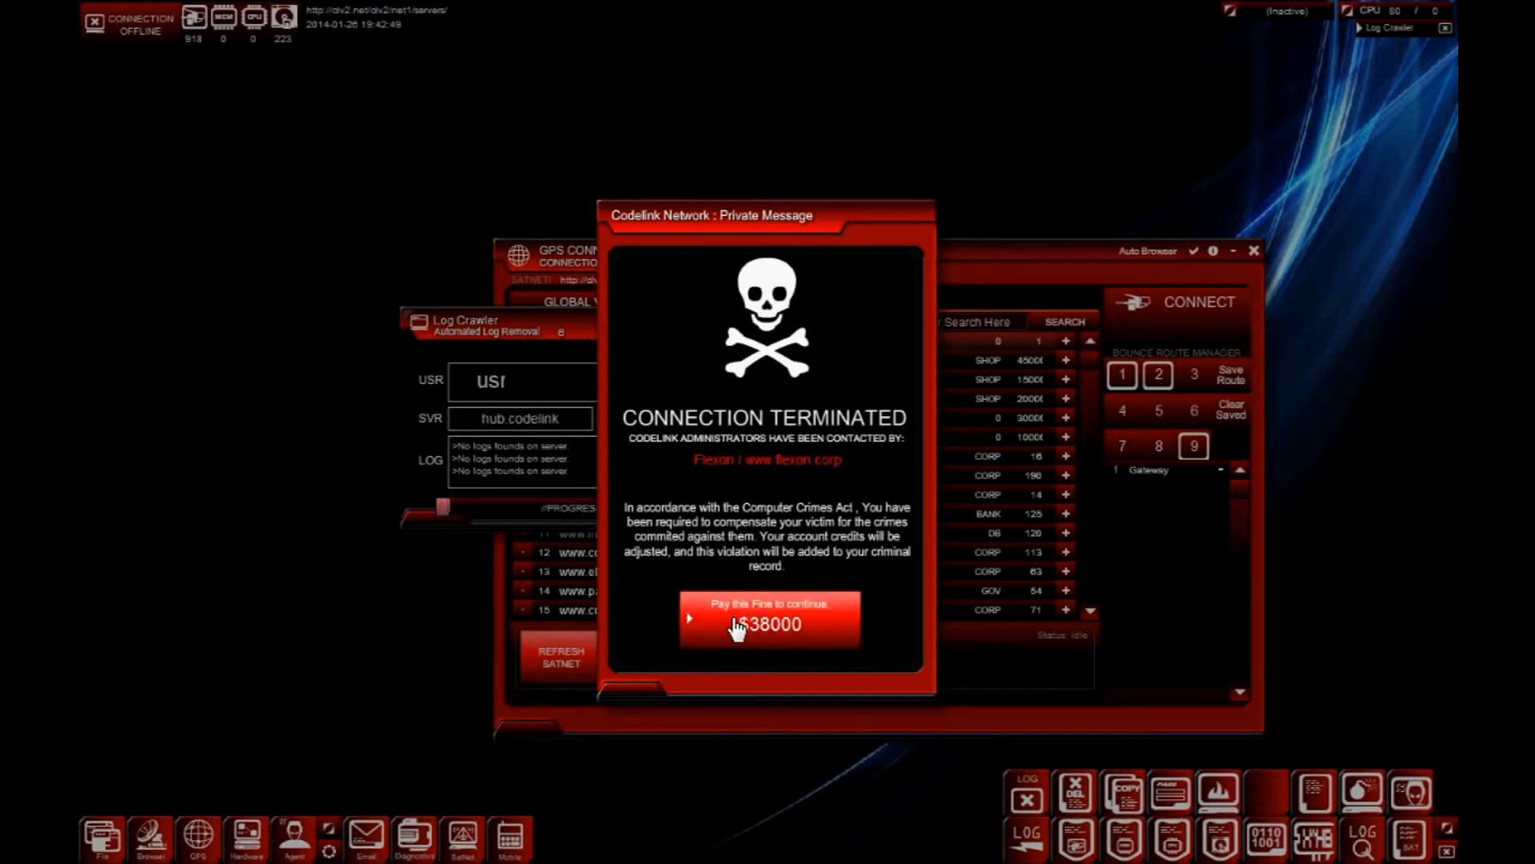
# - Pay the $38,000 Flexon fine on the Private Message
pyautogui.click(771, 623)
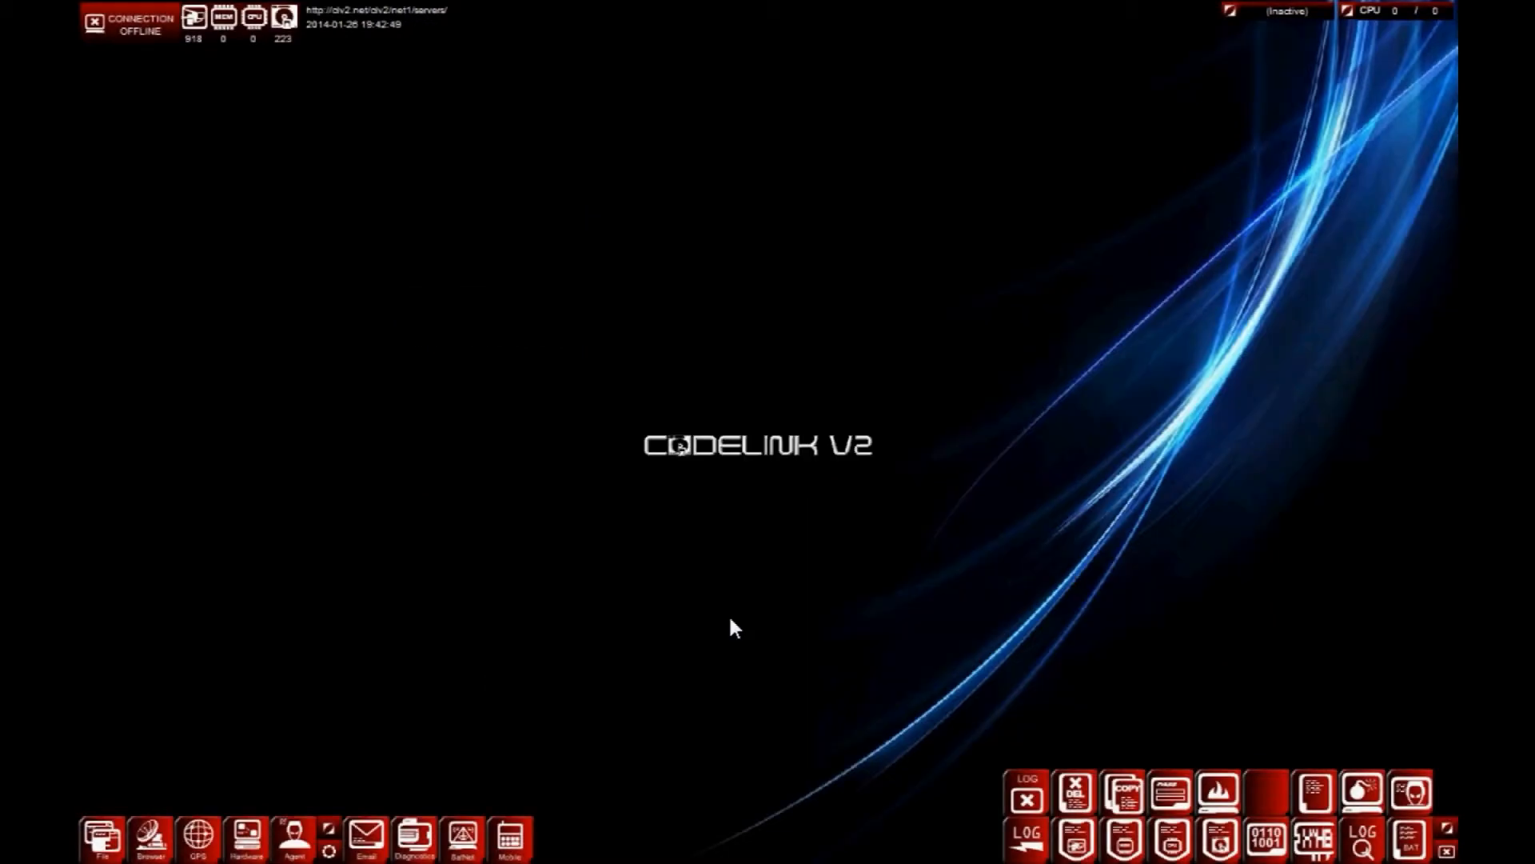